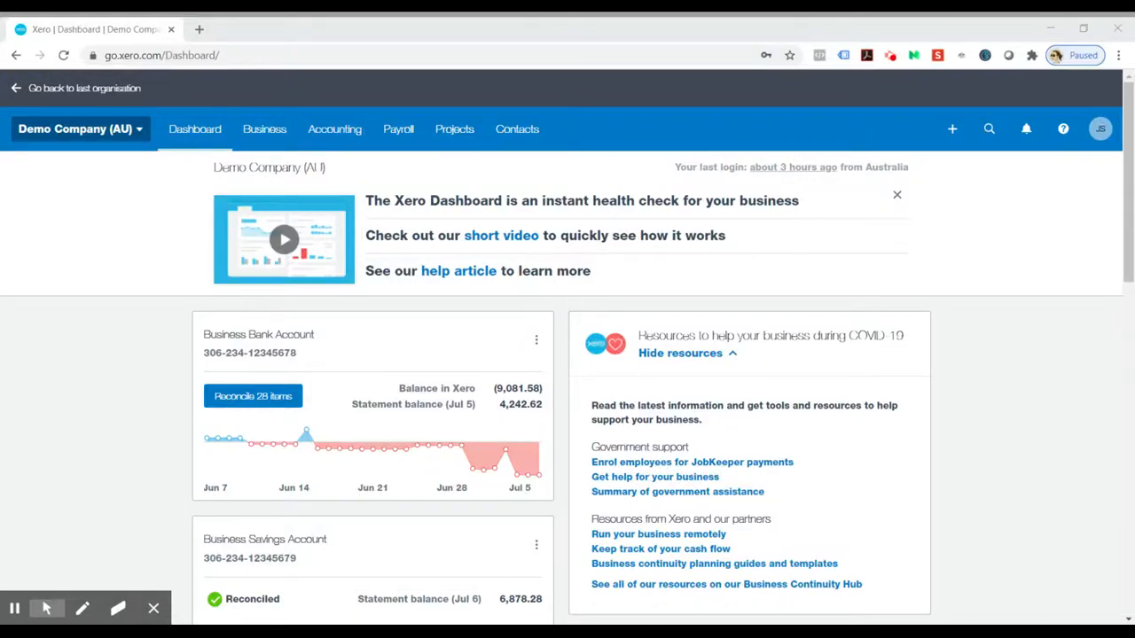
{"action": "mouse_move", "coordinate": [97, 211]}
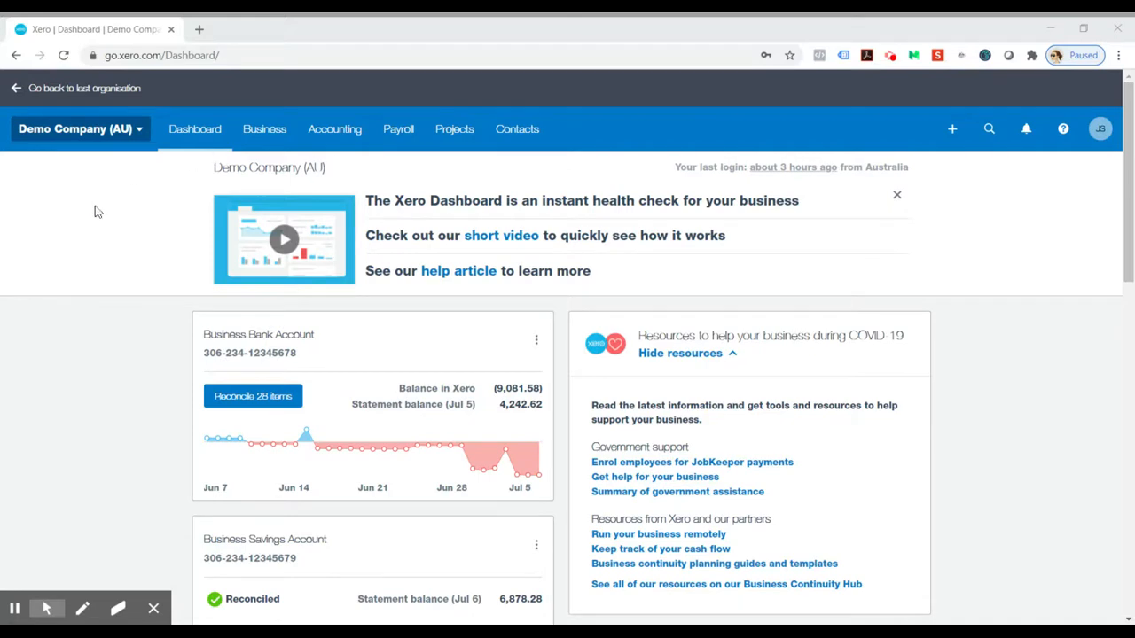
{"action": "mouse_move", "coordinate": [882, 585]}
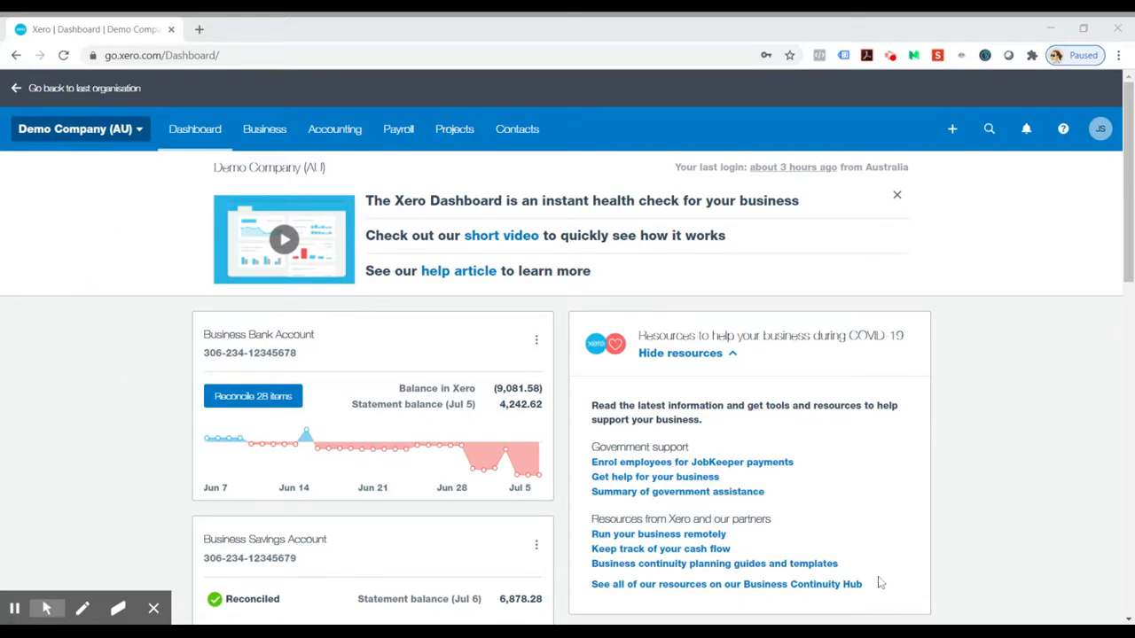
{"action": "mouse_move", "coordinate": [411, 156]}
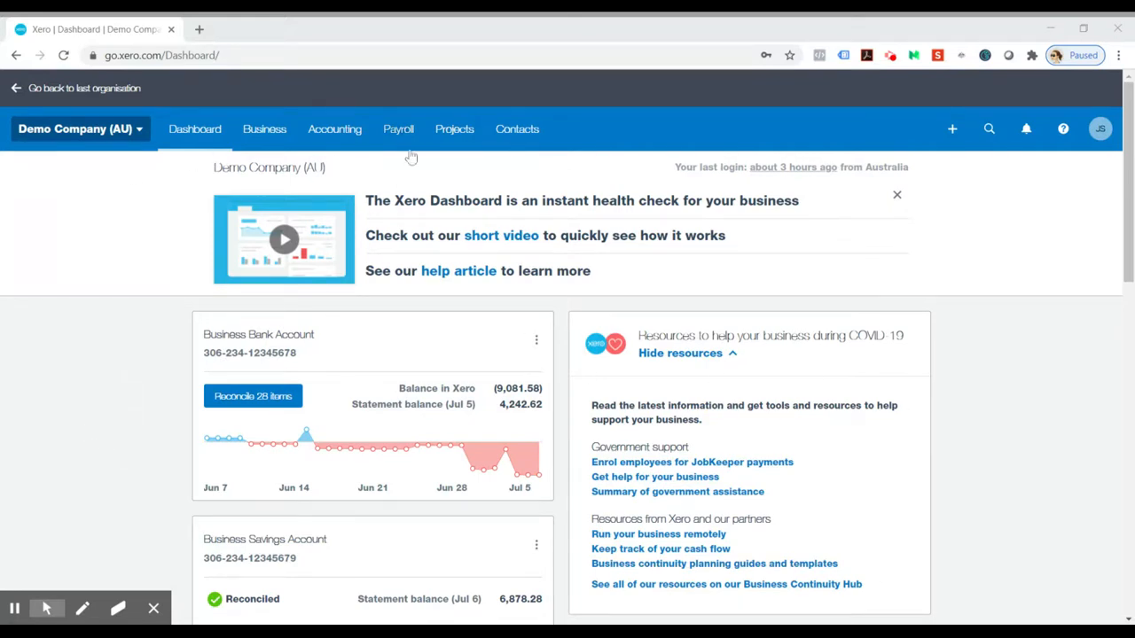
Step: Navigate from the dashboard to the Single Touch Payroll overview via the Payroll menu
{"action": "left_click", "coordinate": [397, 128]}
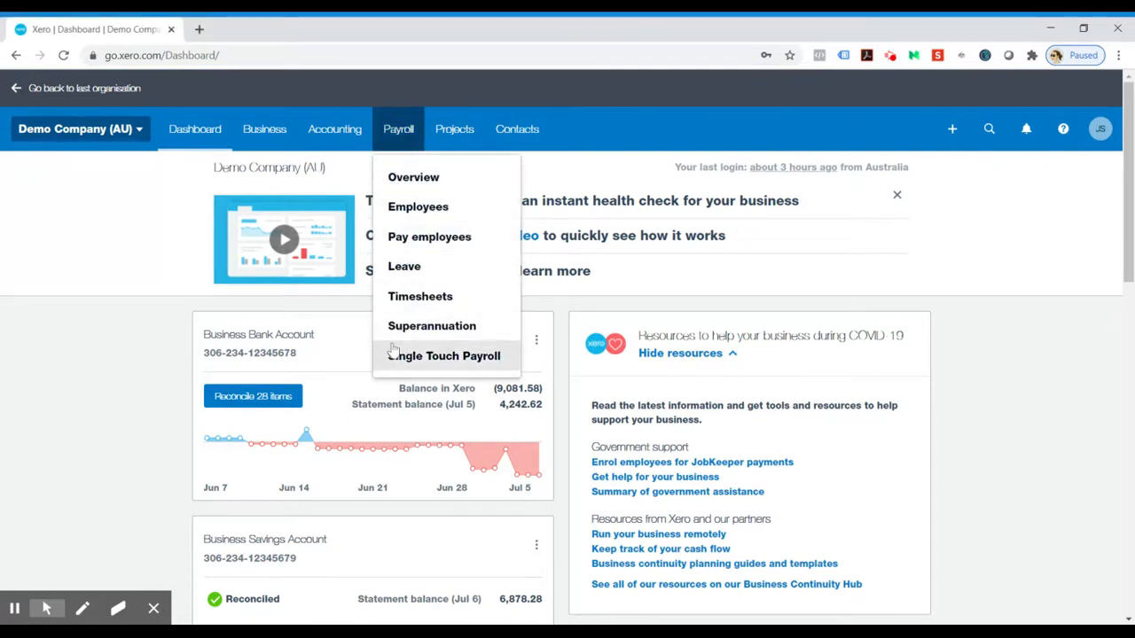
{"action": "mouse_move", "coordinate": [401, 354]}
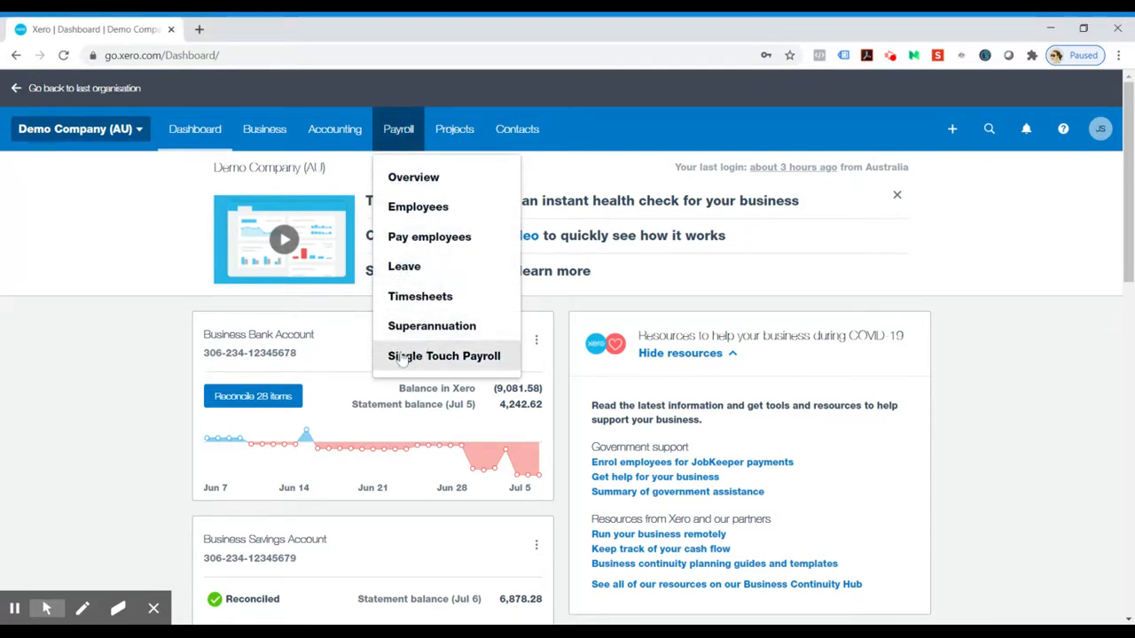
{"action": "mouse_move", "coordinate": [417, 365]}
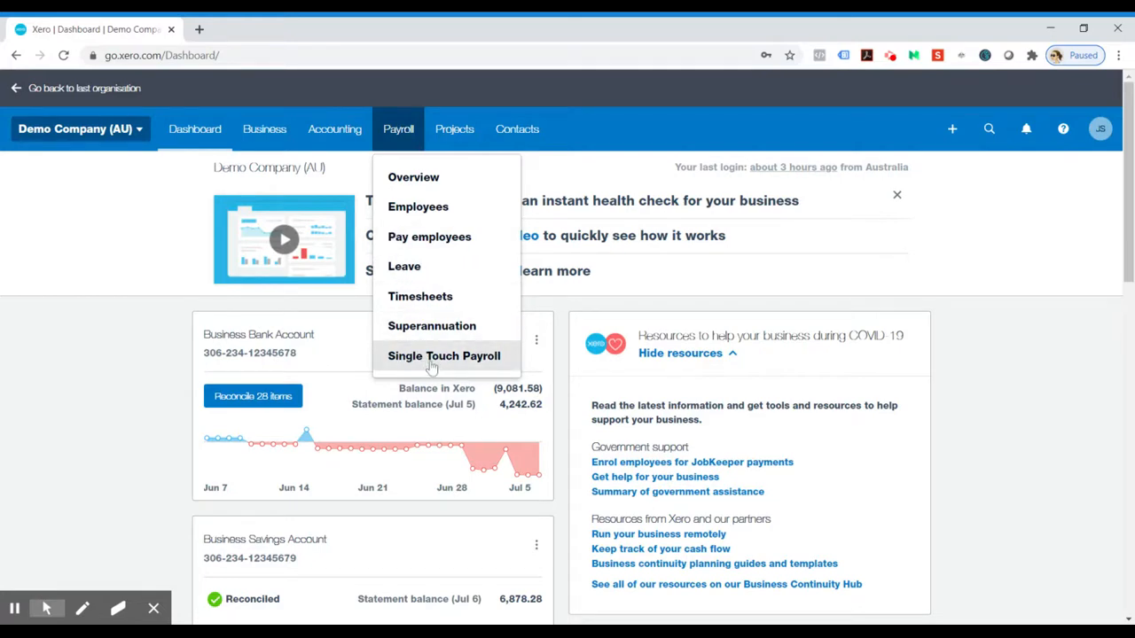
{"action": "left_click", "coordinate": [443, 355]}
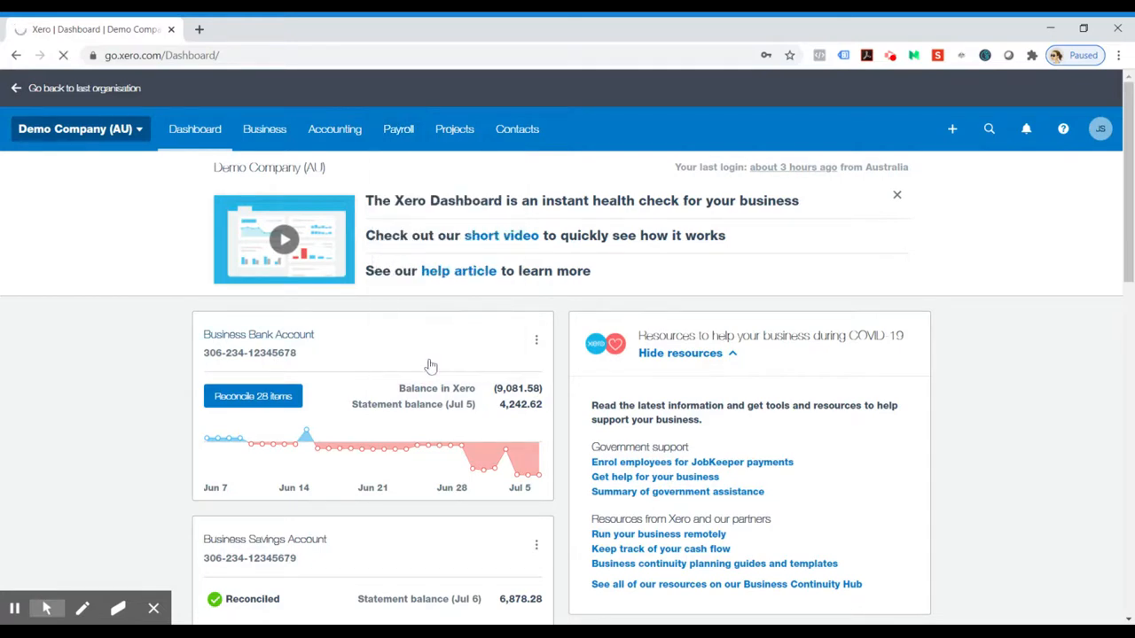
Step: Expand the unfiled pay runs item revealing the overdue Weekly run ending 23 Jun 2020, then head to pay runs
{"action": "left_click", "coordinate": [397, 128]}
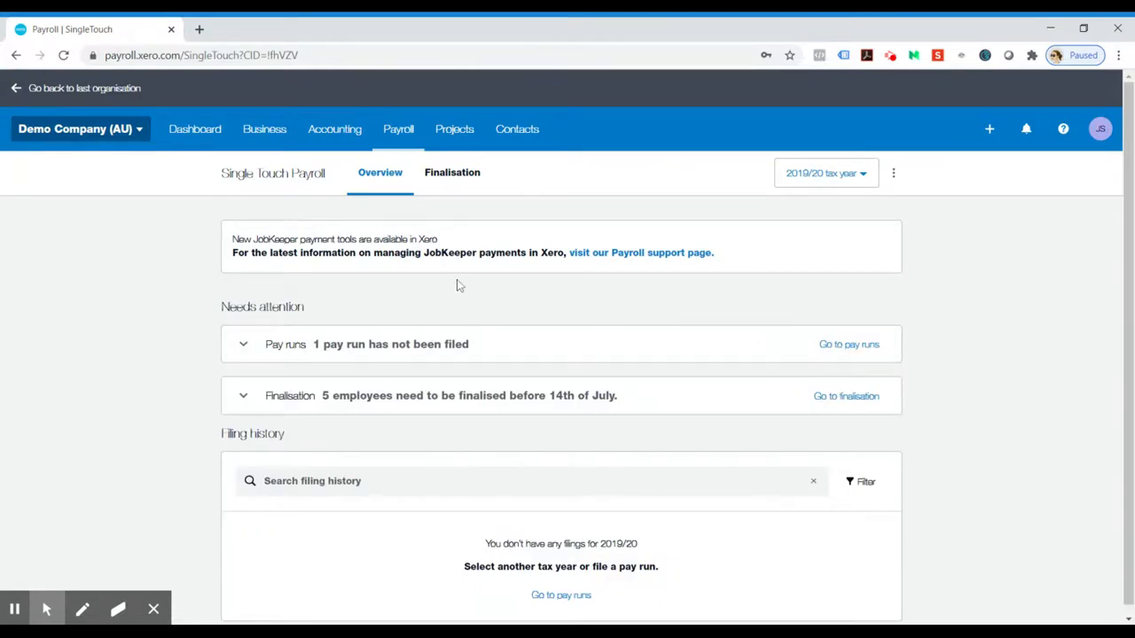
{"action": "mouse_move", "coordinate": [351, 413]}
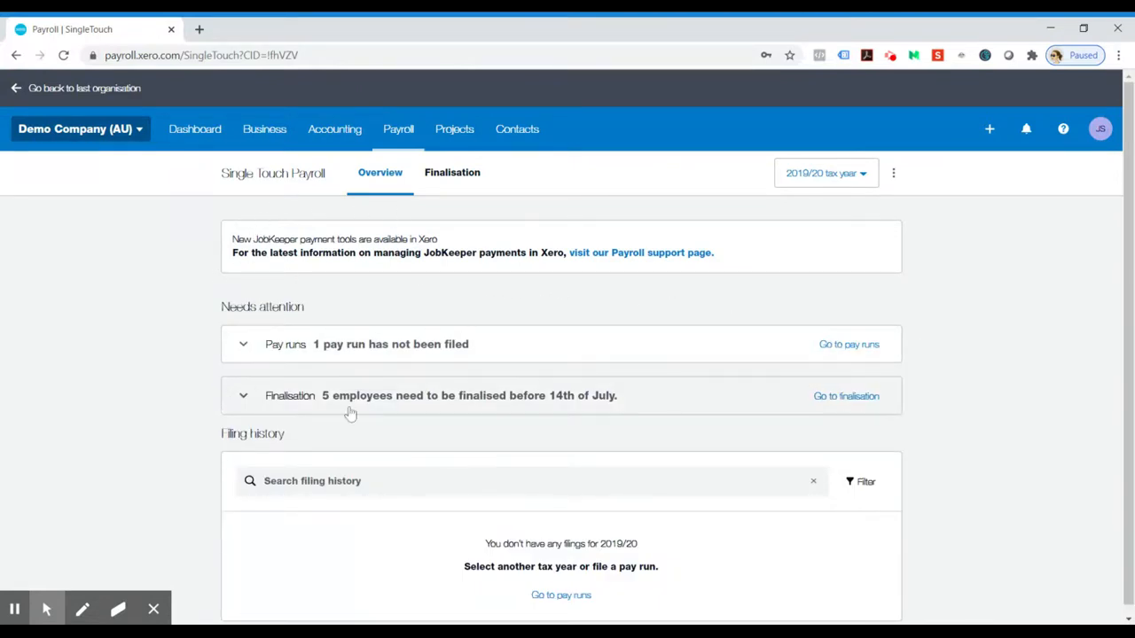
{"action": "scroll", "scroll_direction": "down", "scroll_amount": 3}
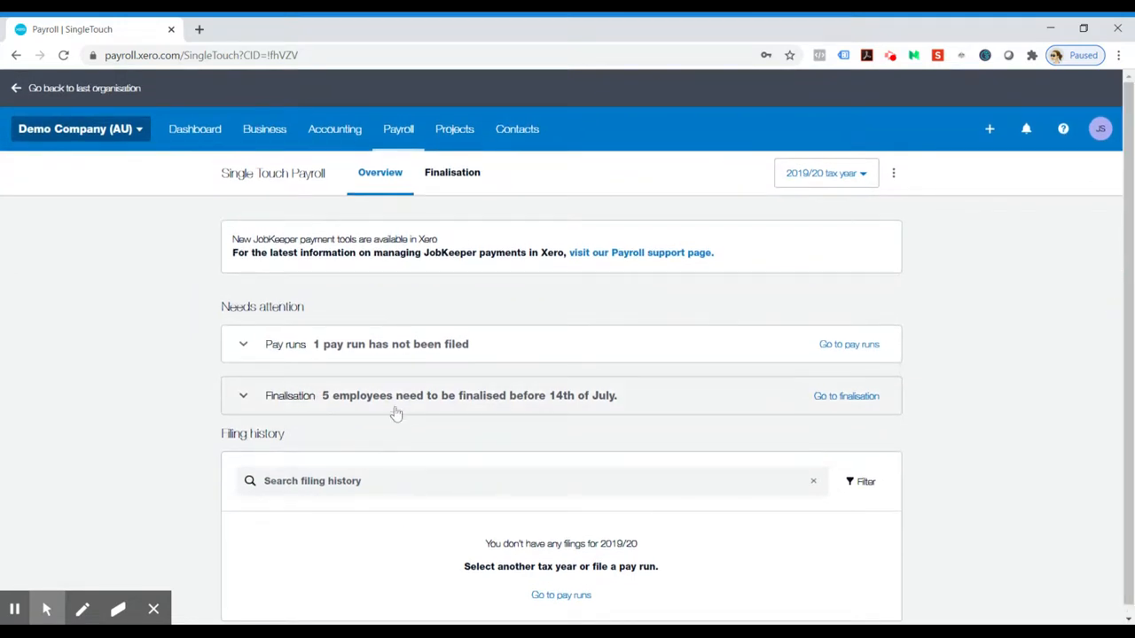
{"action": "left_click", "coordinate": [243, 344]}
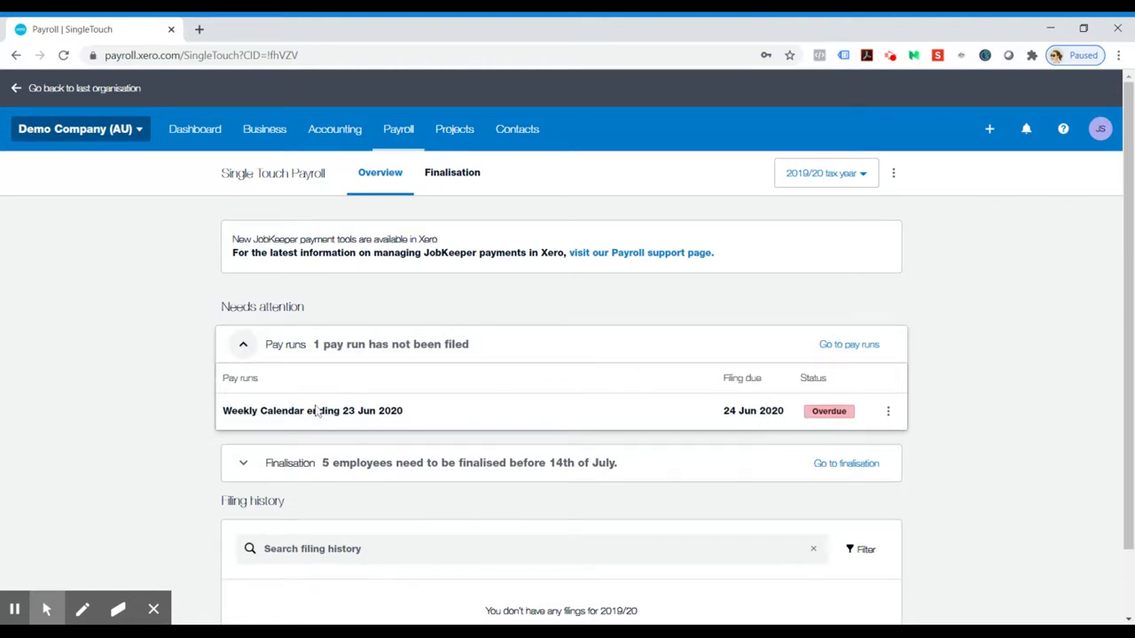
{"action": "left_click", "coordinate": [848, 344]}
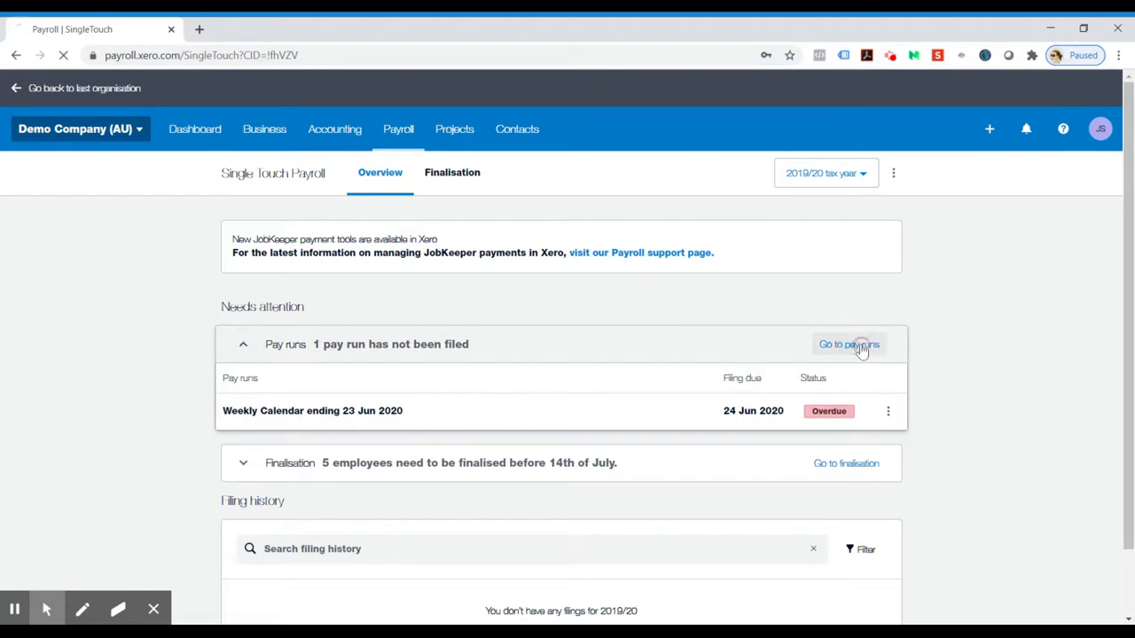
Step: Locate the Week ending 23 Jun 2020 pay run in Pay Run History and select it
{"action": "left_click", "coordinate": [847, 344]}
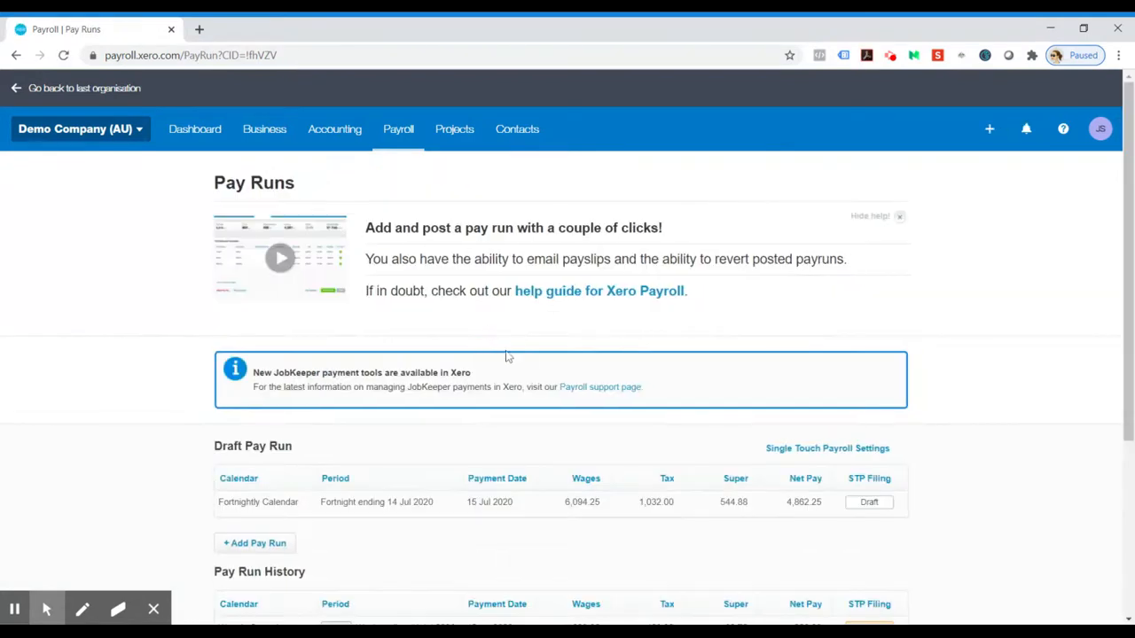
{"action": "scroll", "scroll_direction": "down", "scroll_amount": 3}
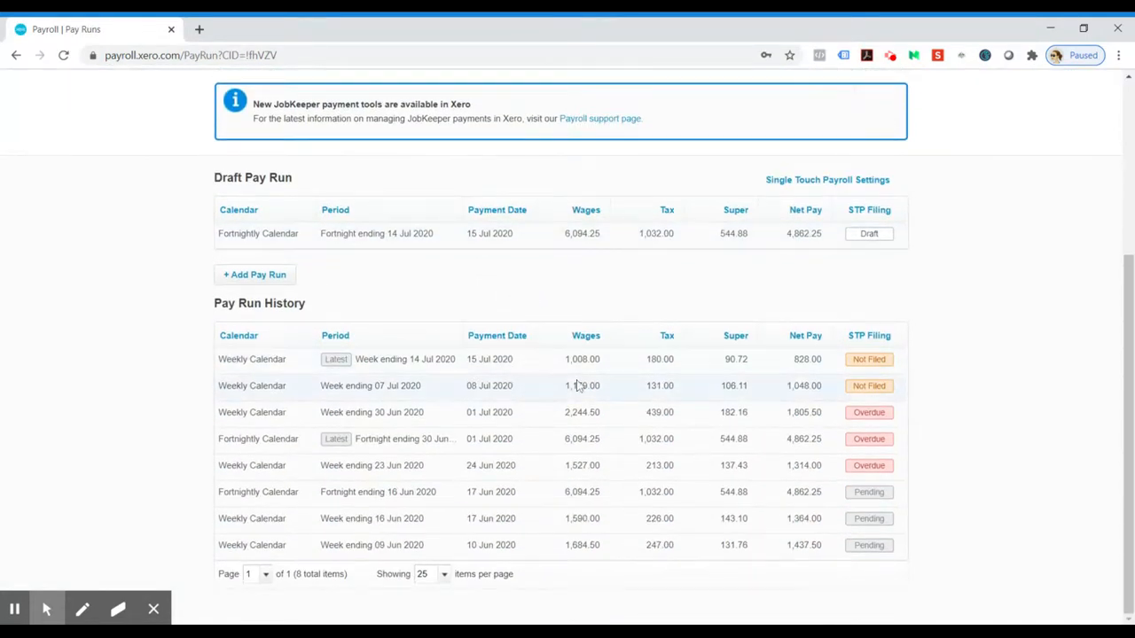
{"action": "mouse_move", "coordinate": [539, 445]}
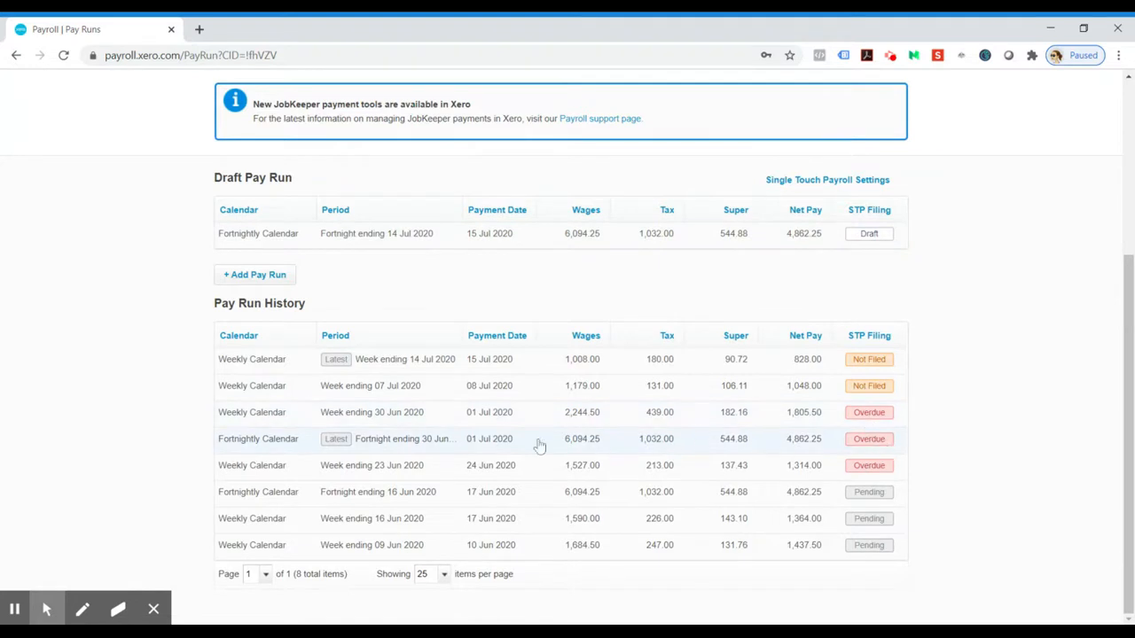
{"action": "mouse_move", "coordinate": [339, 479]}
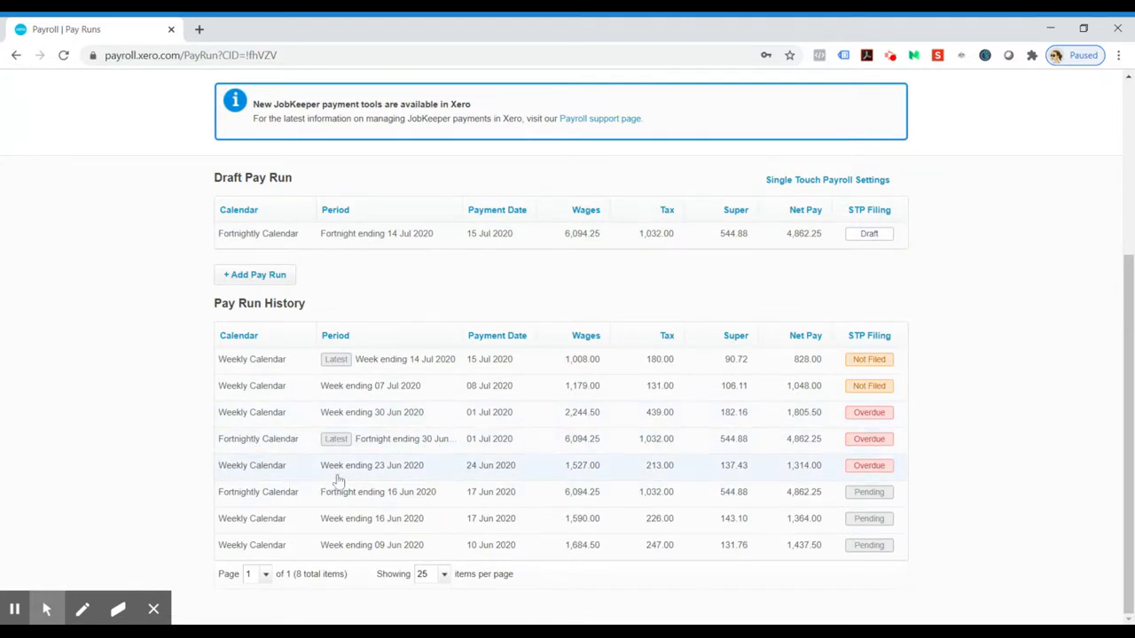
{"action": "mouse_move", "coordinate": [406, 469]}
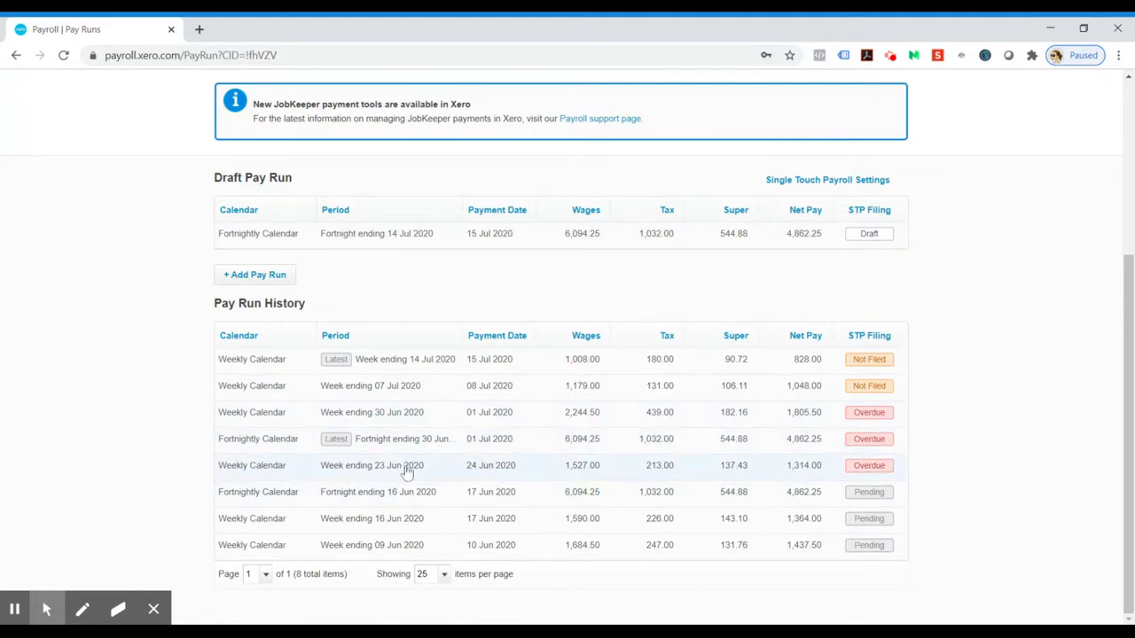
{"action": "mouse_move", "coordinate": [489, 475]}
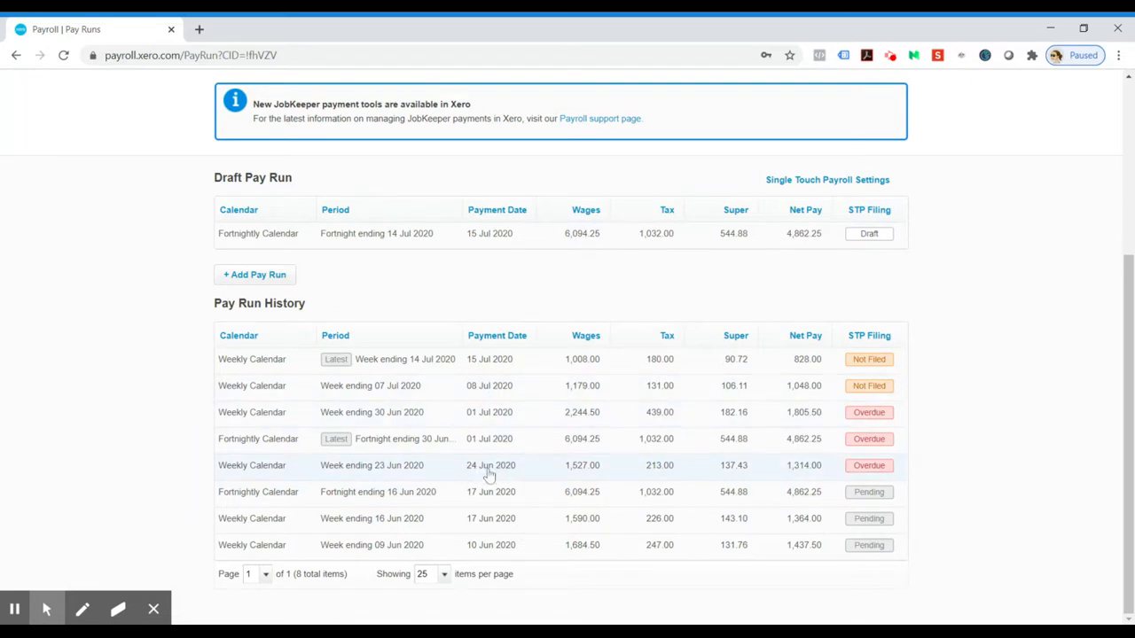
{"action": "left_click", "coordinate": [344, 472]}
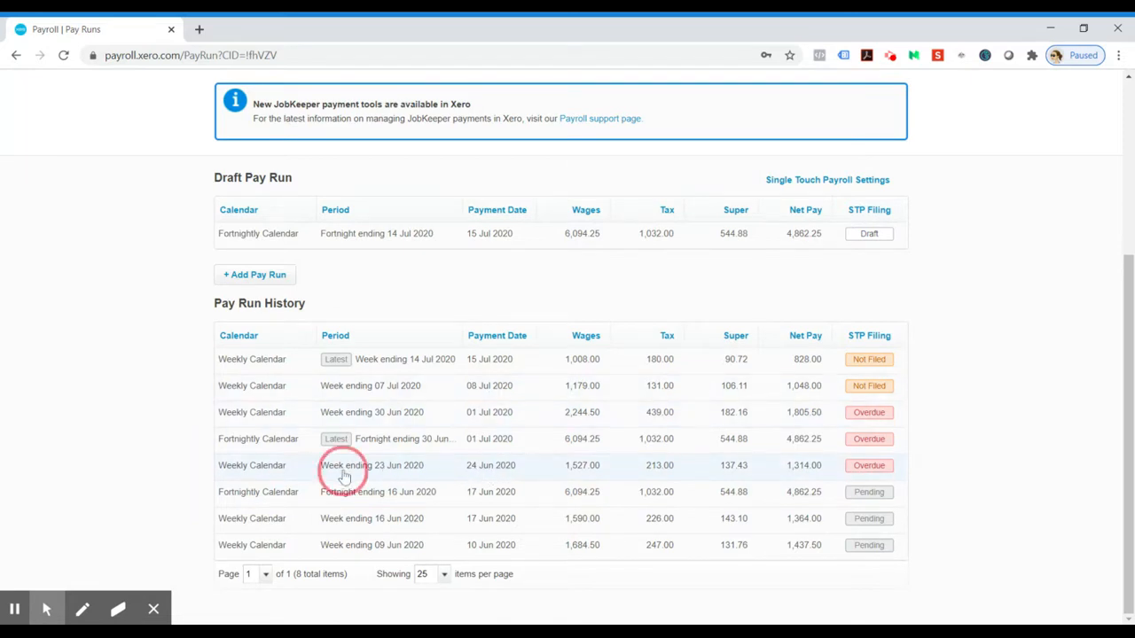
Step: File the Week ending 23 Jun 2020 pay run with the ATO, authorised and submitted as Pending
{"action": "left_click", "coordinate": [344, 465]}
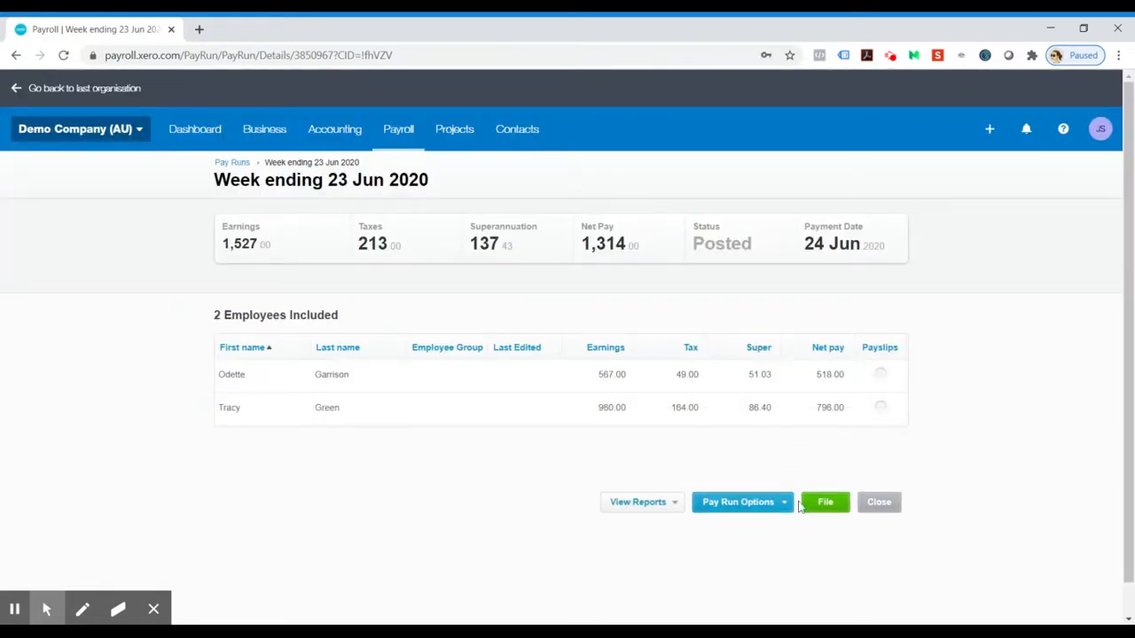
{"action": "left_click", "coordinate": [824, 502]}
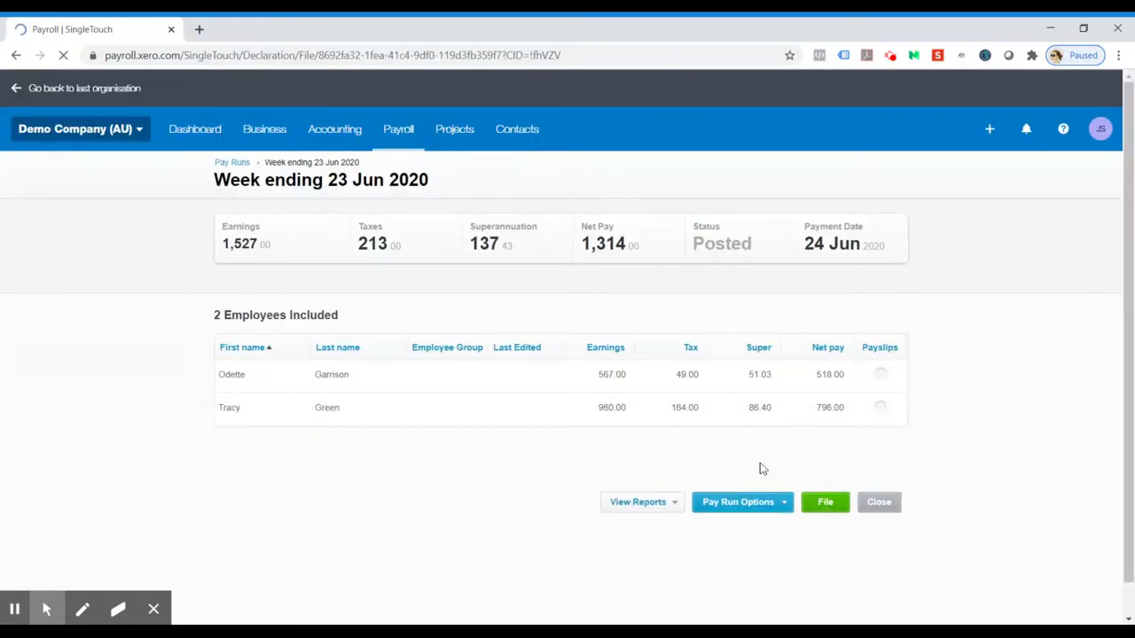
{"action": "left_click", "coordinate": [825, 501]}
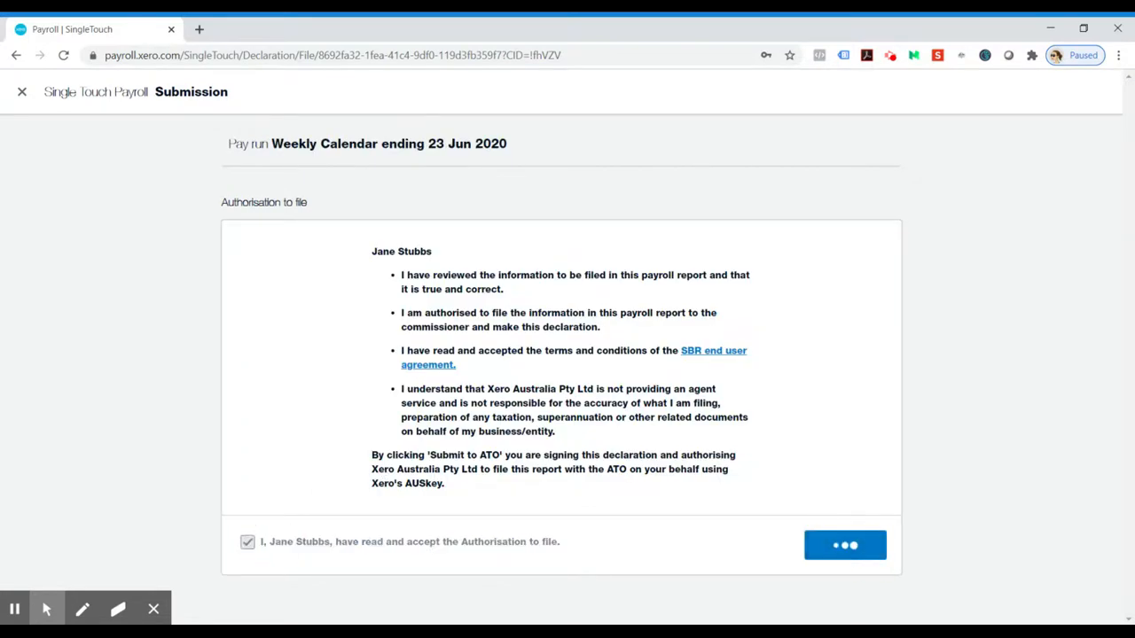
{"action": "left_click", "coordinate": [844, 546]}
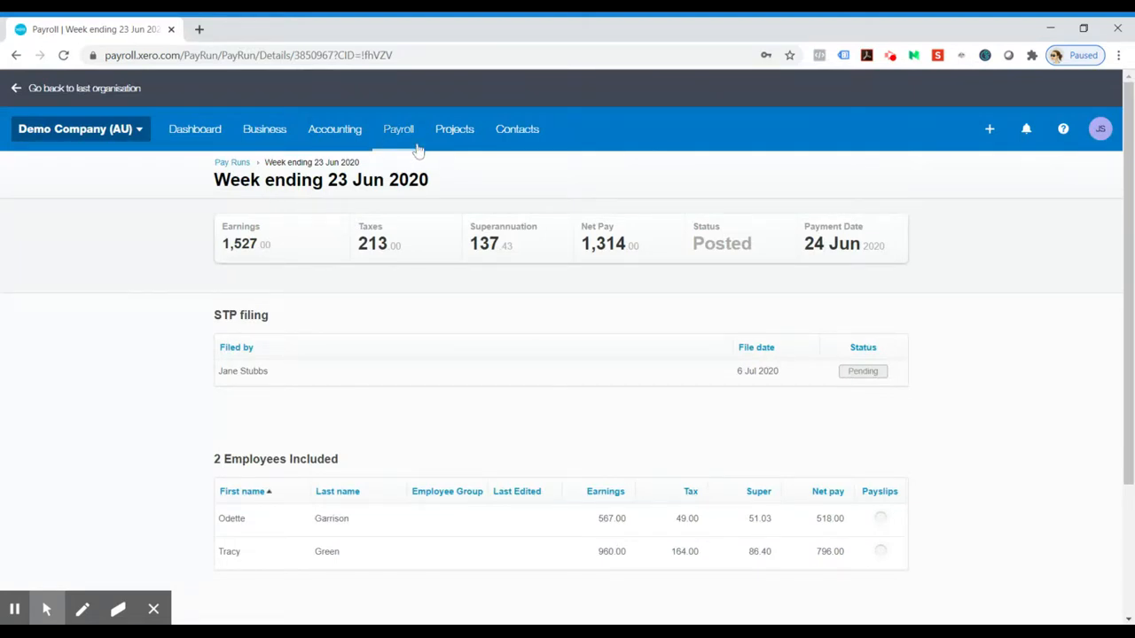
Step: Return to the STP overview and expand Finalisation, listing five Not Final employees for 2019/20
{"action": "left_click", "coordinate": [397, 128]}
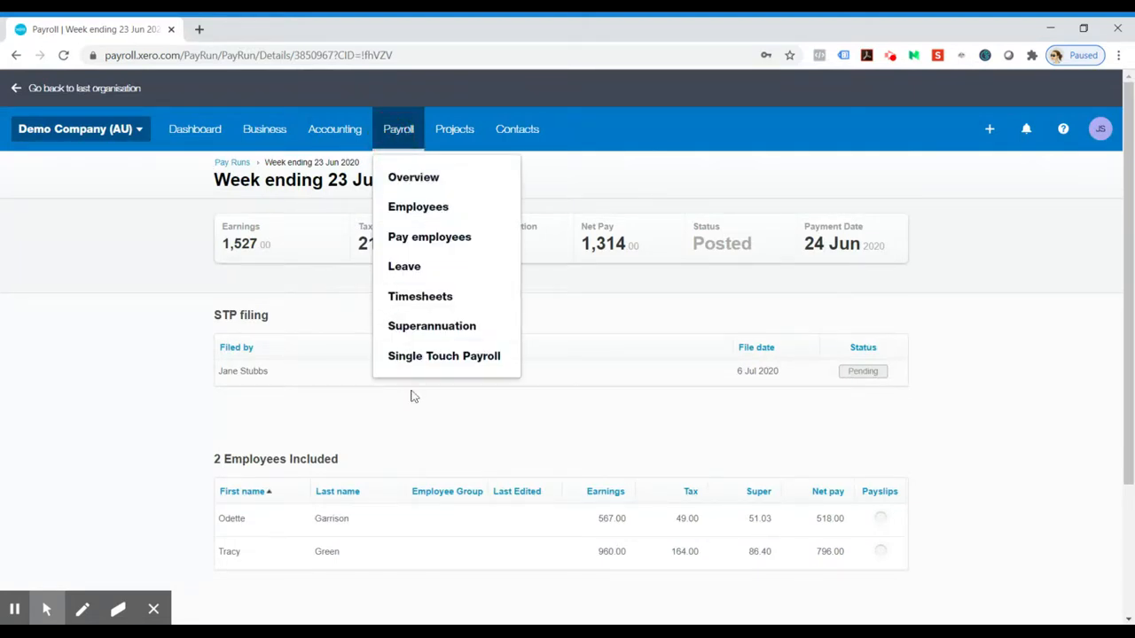
{"action": "left_click", "coordinate": [443, 355]}
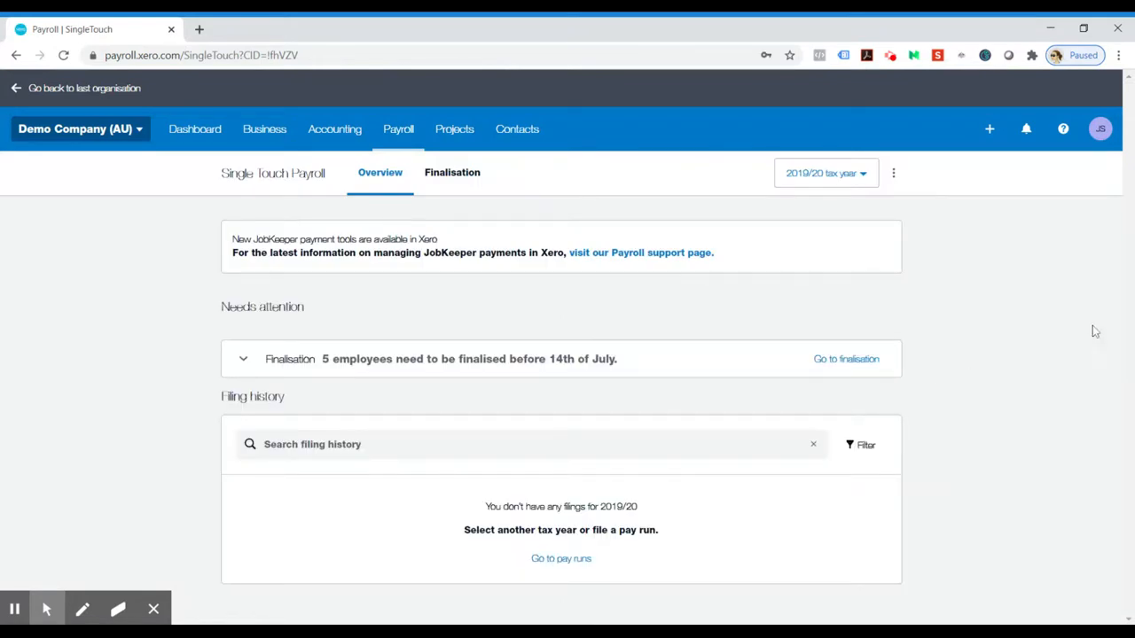
{"action": "mouse_move", "coordinate": [255, 376]}
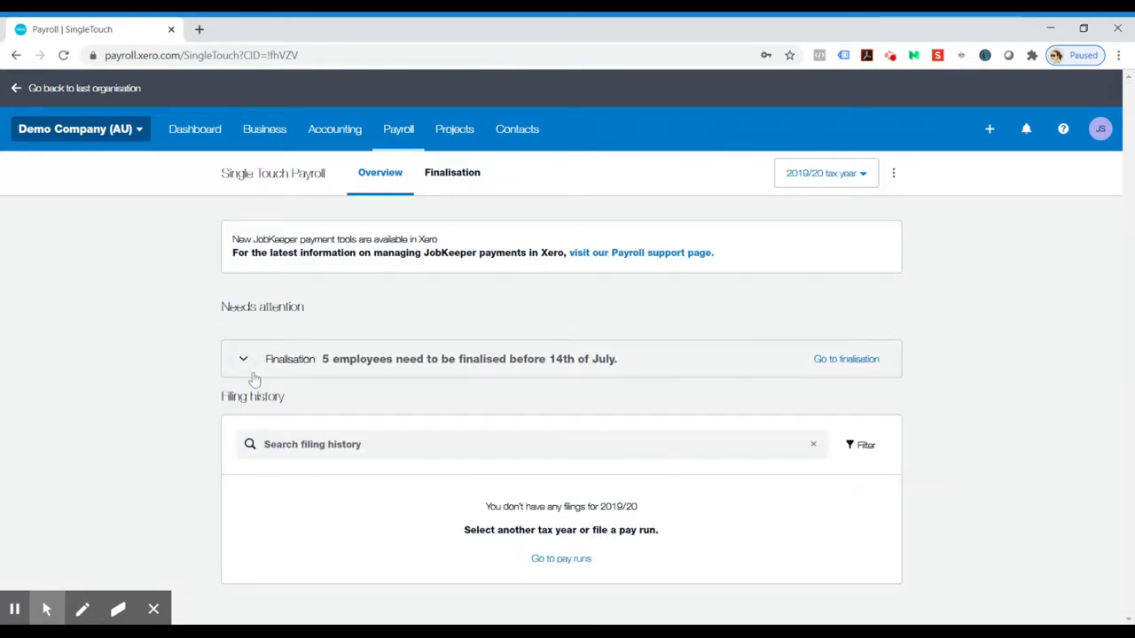
{"action": "left_click", "coordinate": [243, 358]}
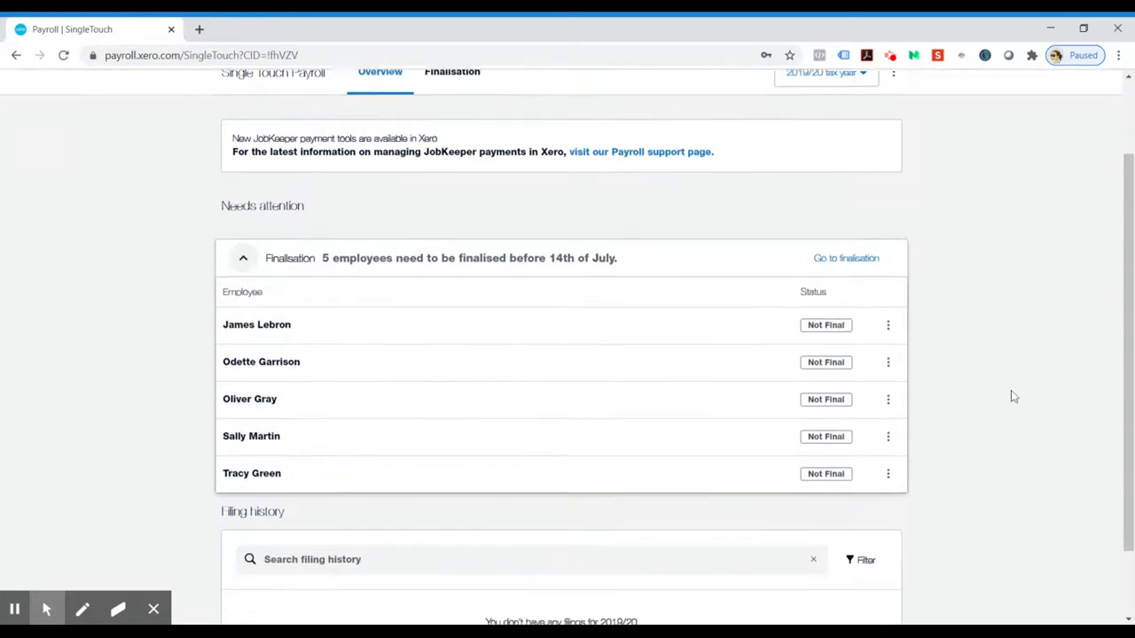
{"action": "scroll", "scroll_direction": "down", "scroll_amount": 3}
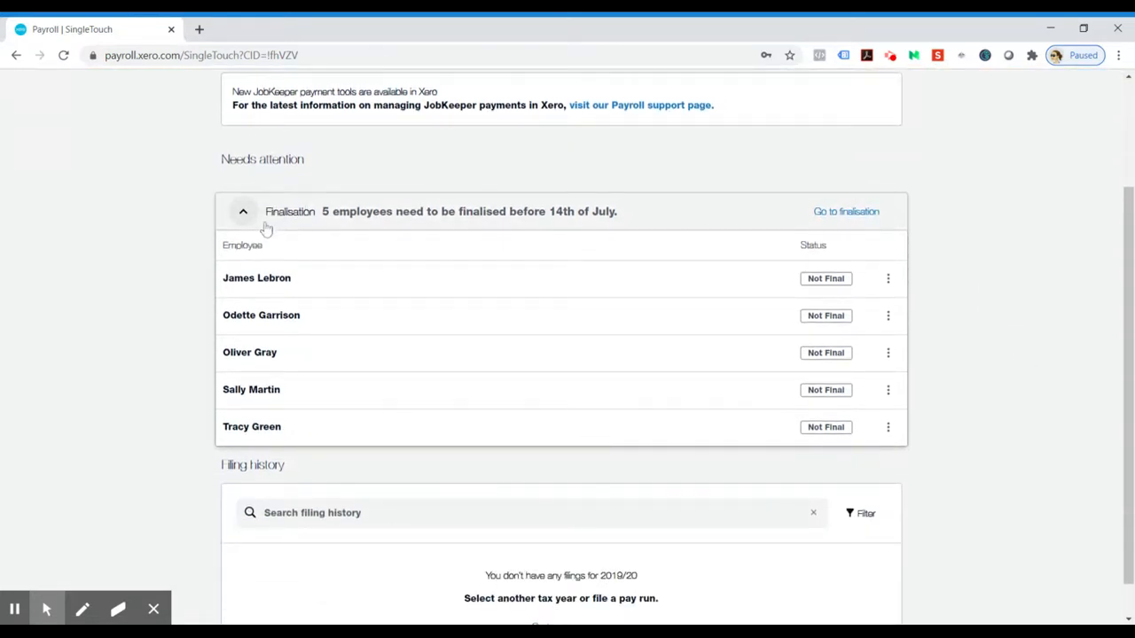
{"action": "mouse_move", "coordinate": [273, 239]}
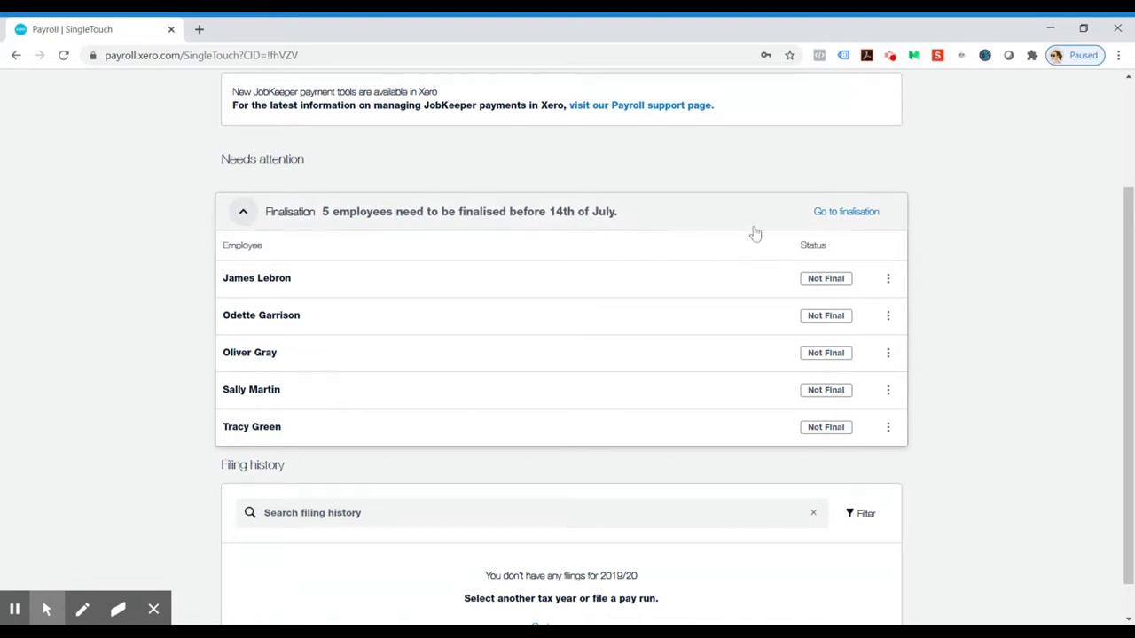
{"action": "mouse_move", "coordinate": [880, 232]}
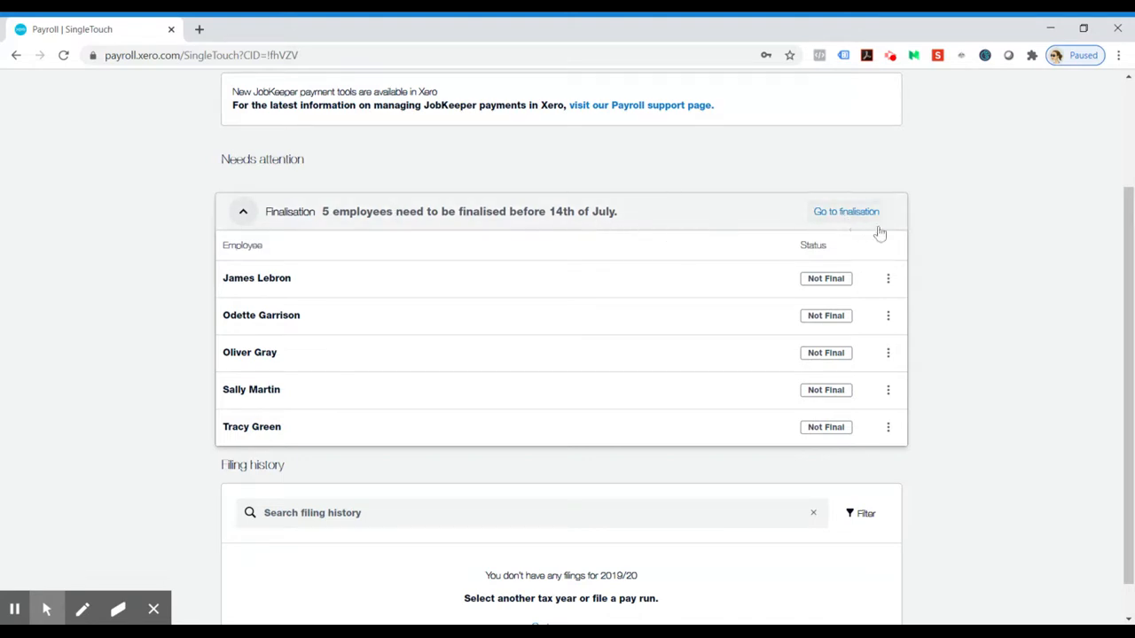
Step: Proceed past the File a pay run notice to the 2019/20 finalisation list of five Not Final employees
{"action": "left_click", "coordinate": [846, 211]}
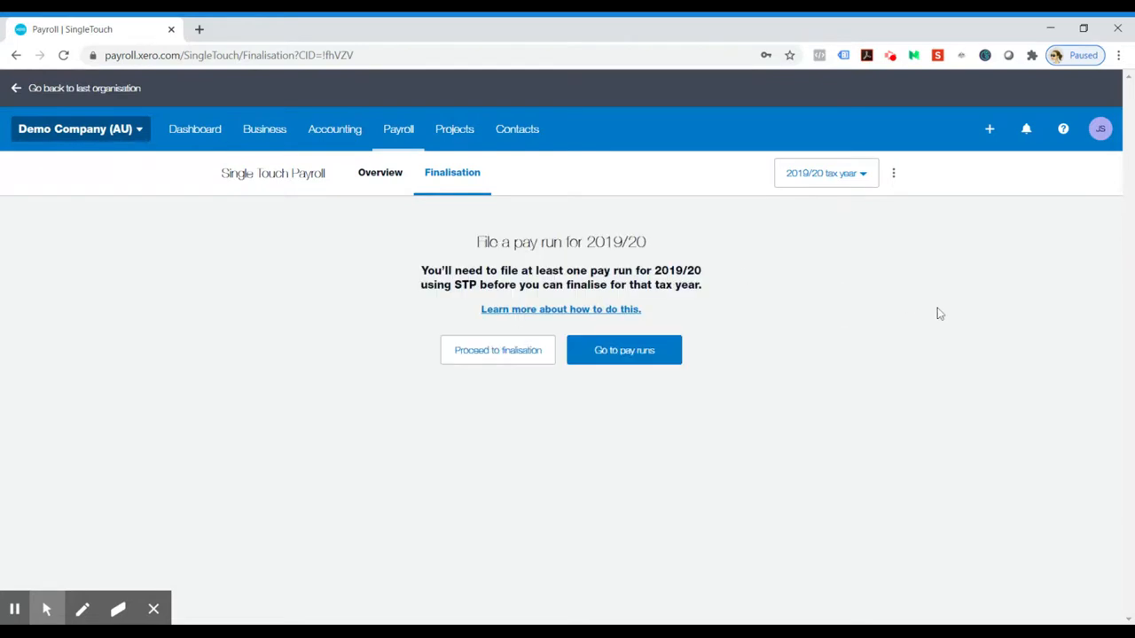
{"action": "mouse_move", "coordinate": [497, 363]}
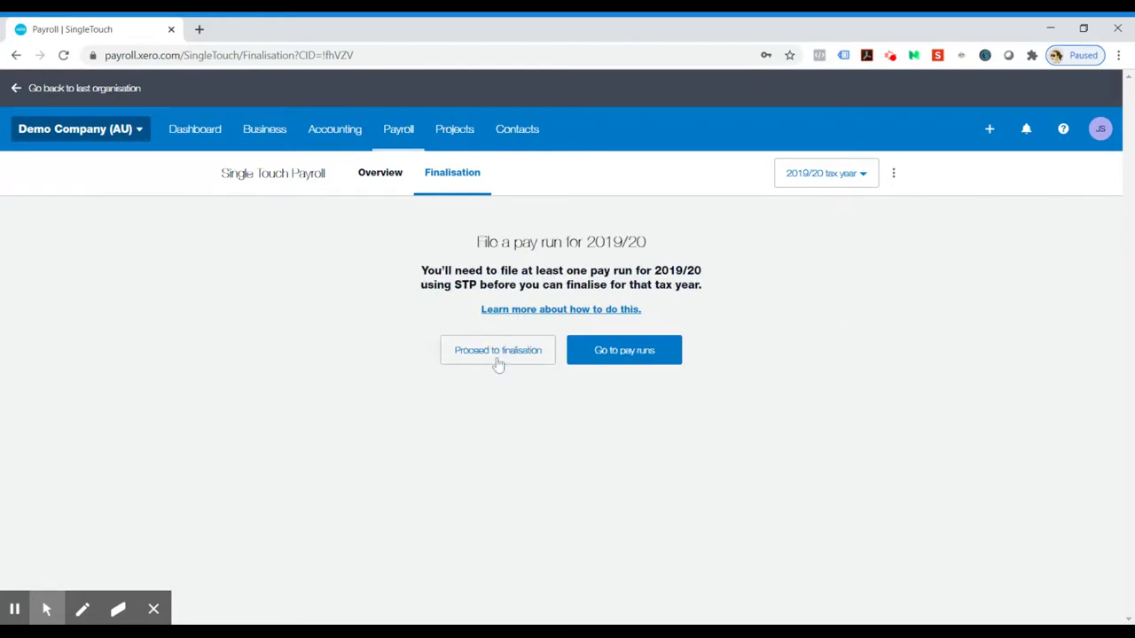
{"action": "left_click", "coordinate": [496, 351]}
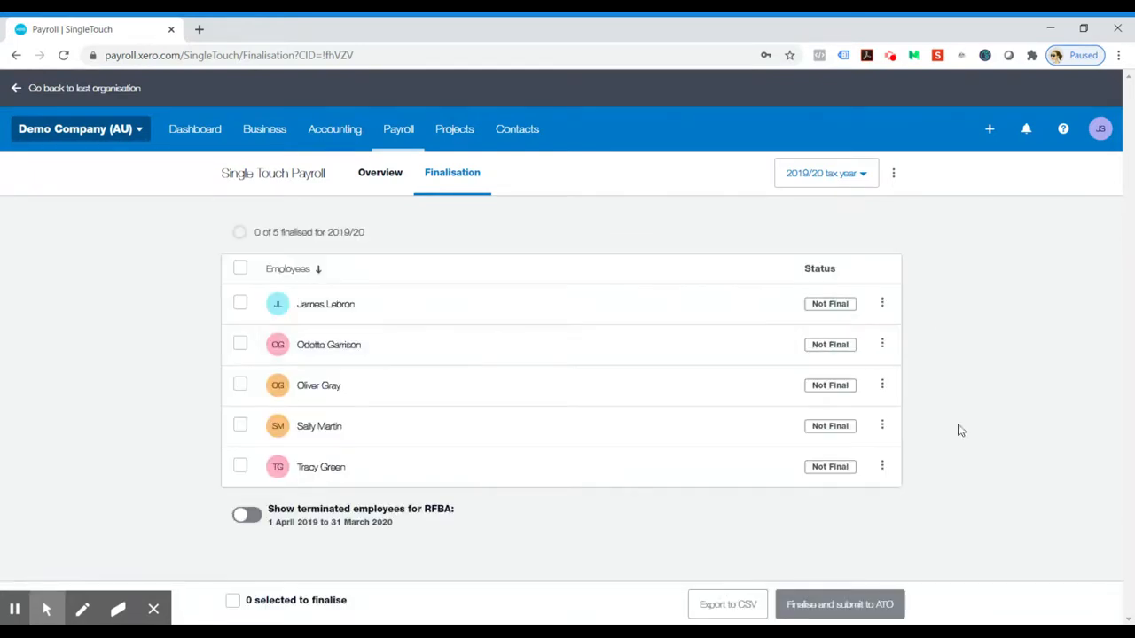
{"action": "mouse_move", "coordinate": [951, 387]}
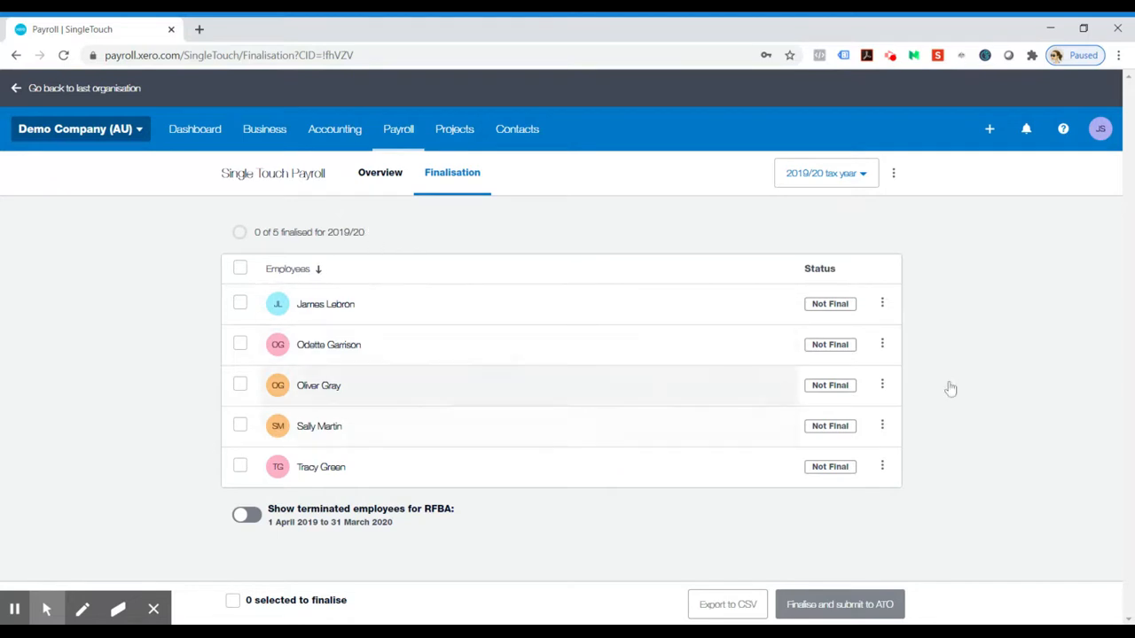
{"action": "mouse_move", "coordinate": [367, 408]}
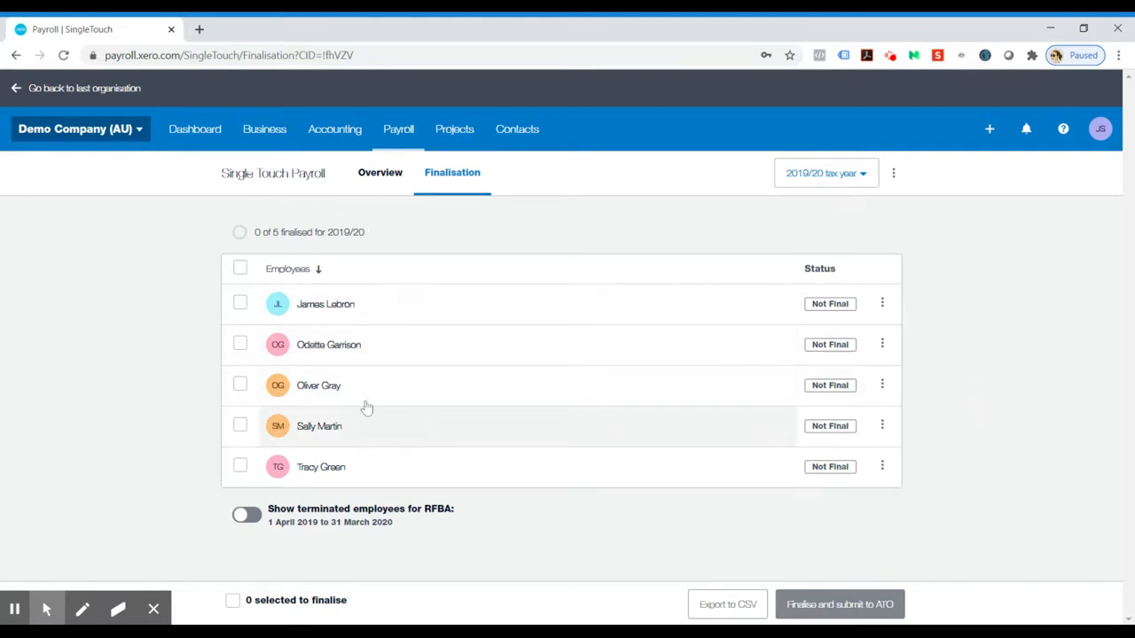
{"action": "mouse_move", "coordinate": [355, 306]}
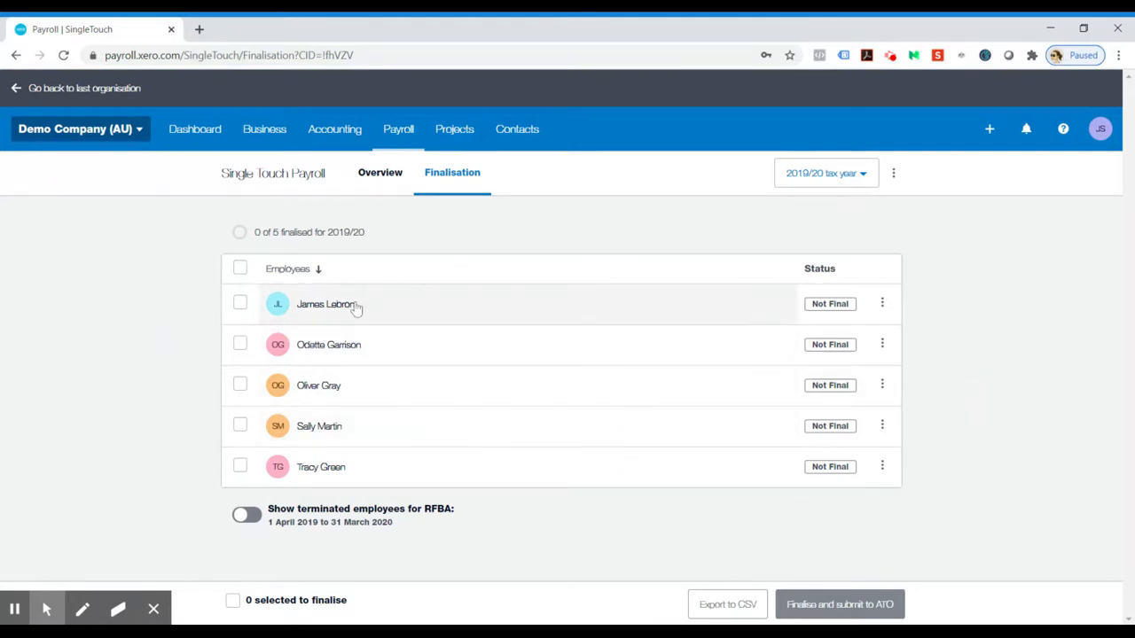
{"action": "mouse_move", "coordinate": [335, 473]}
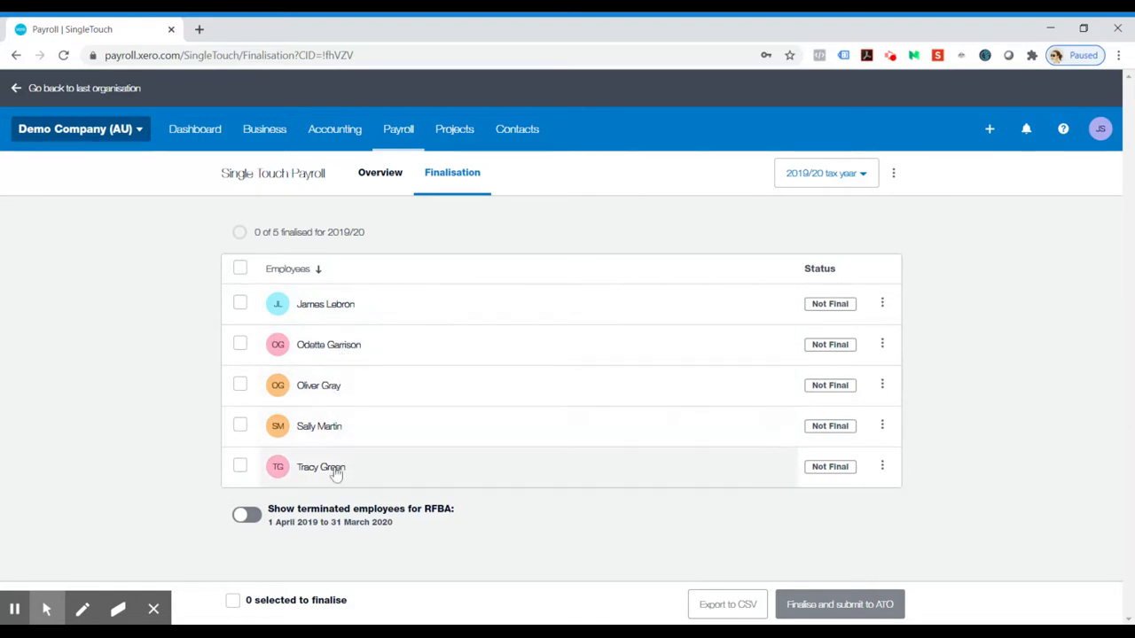
{"action": "mouse_move", "coordinate": [263, 324]}
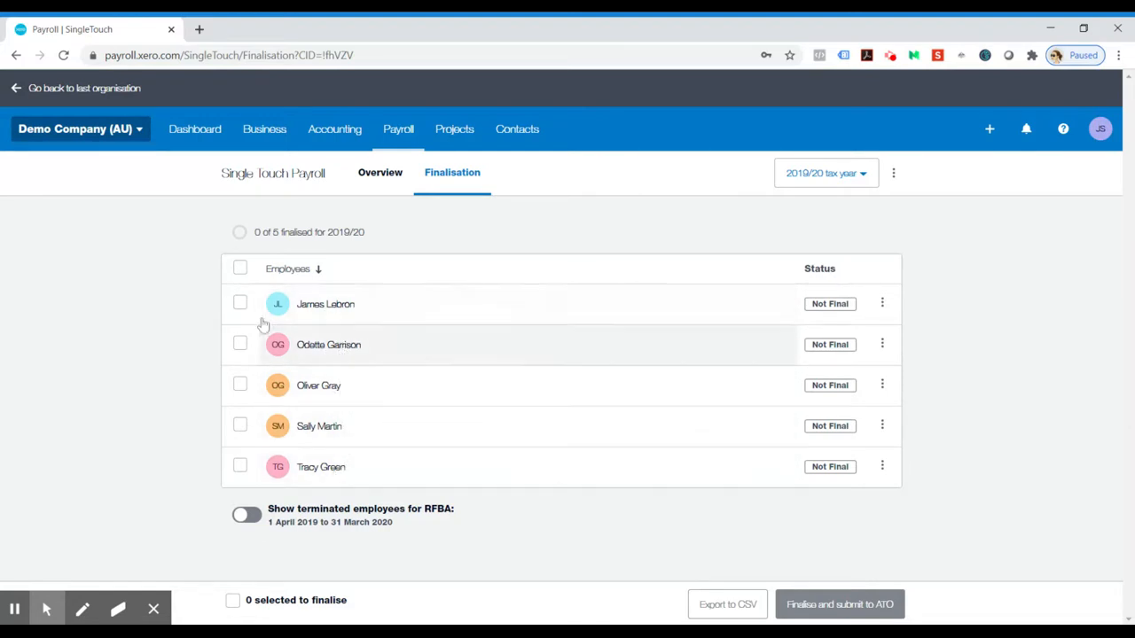
Step: Select all five employees via the header checkbox, toggling terminated employees for RFBA on then off
{"action": "left_click", "coordinate": [239, 269]}
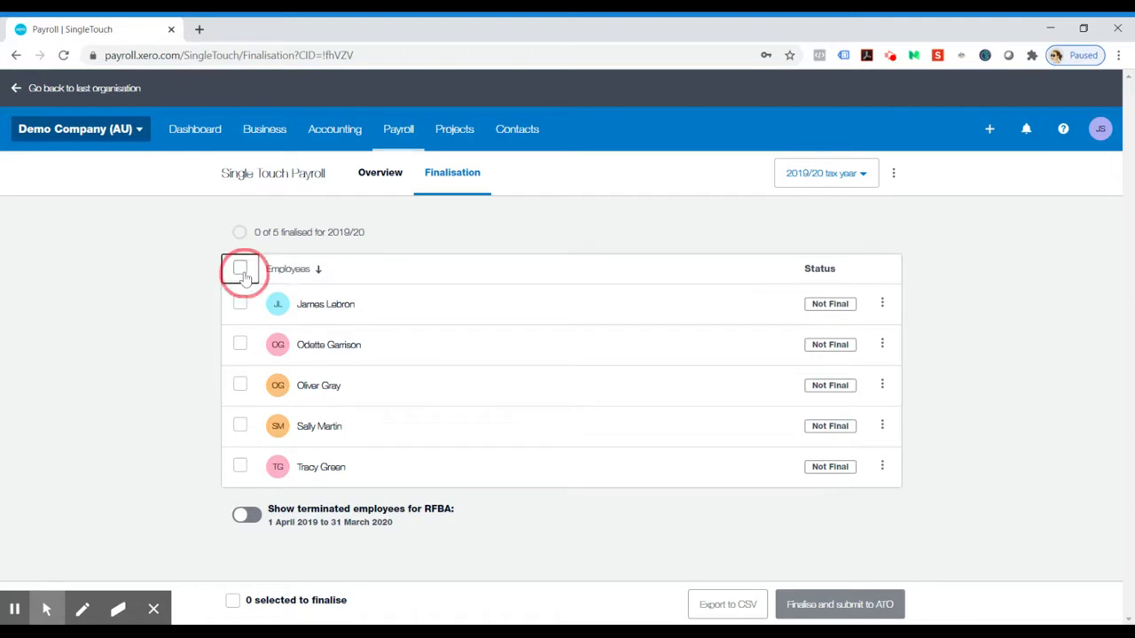
{"action": "left_click", "coordinate": [241, 269]}
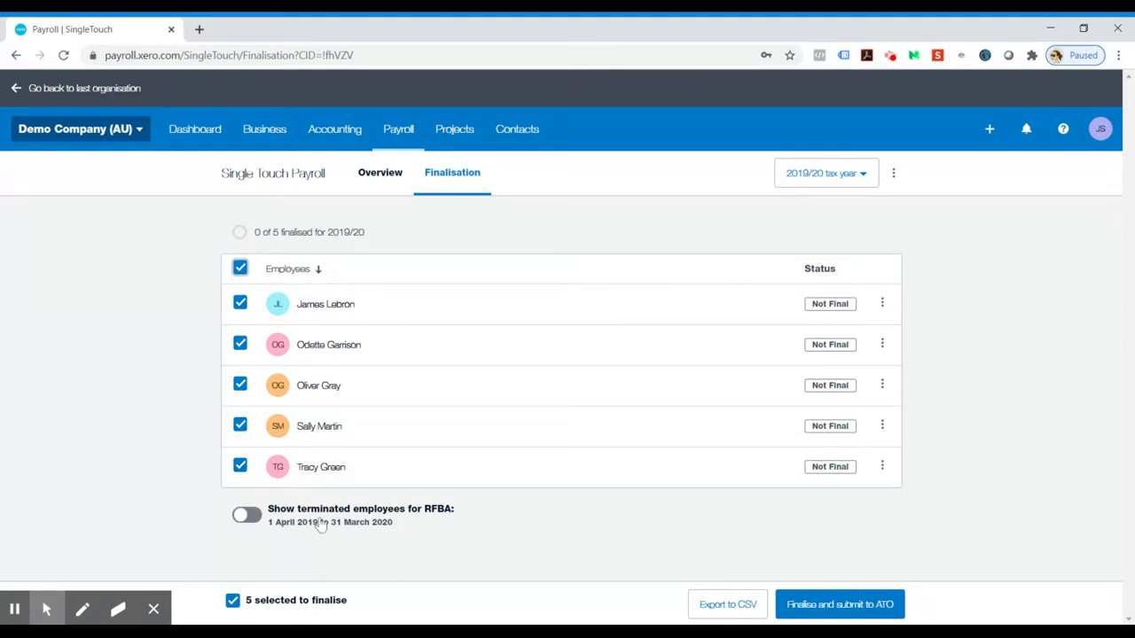
{"action": "mouse_move", "coordinate": [341, 511]}
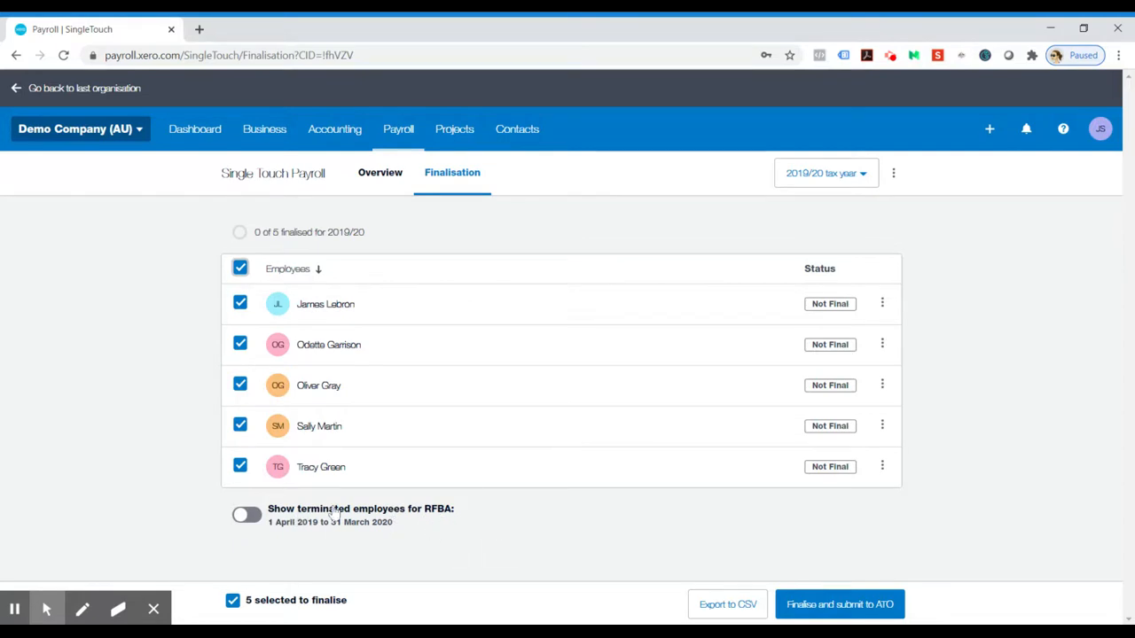
{"action": "left_click", "coordinate": [247, 514]}
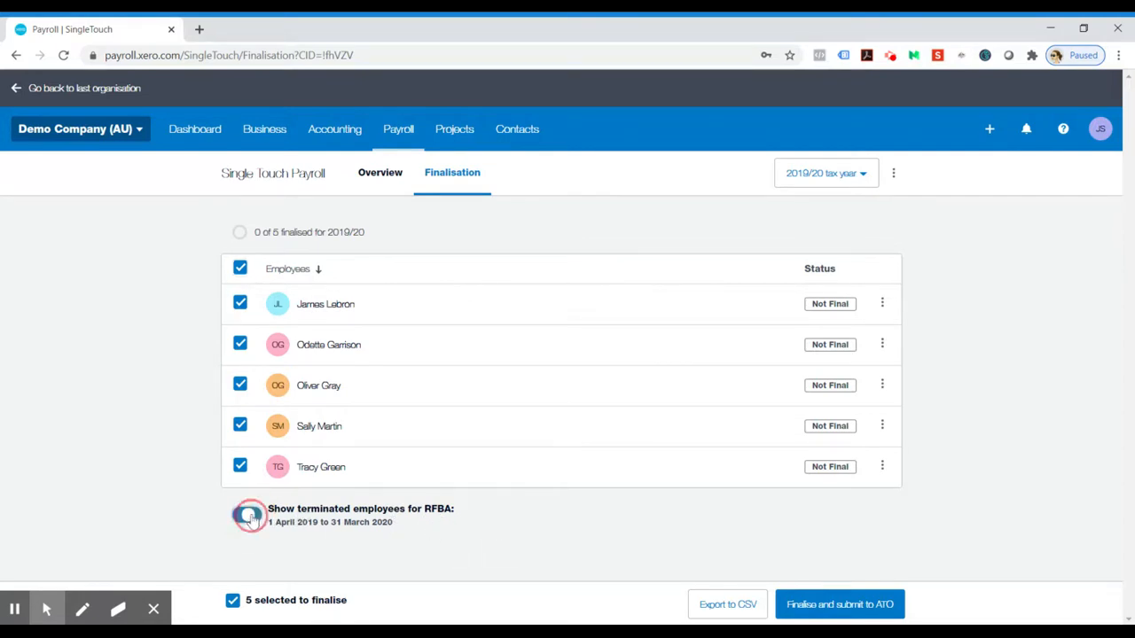
{"action": "left_click", "coordinate": [247, 518]}
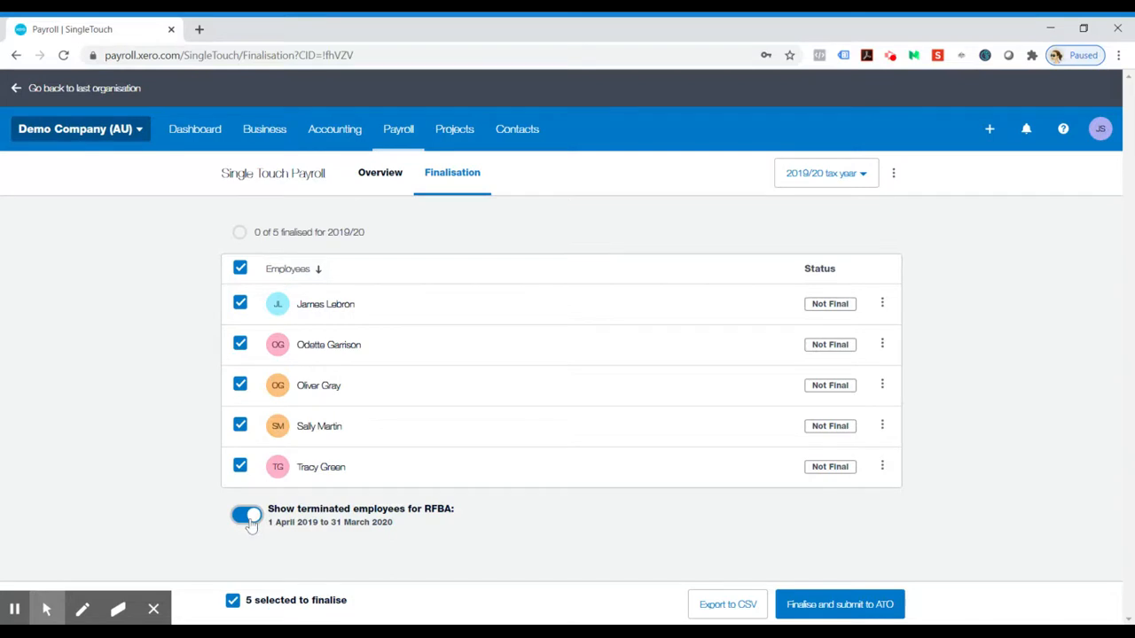
{"action": "left_click", "coordinate": [248, 514]}
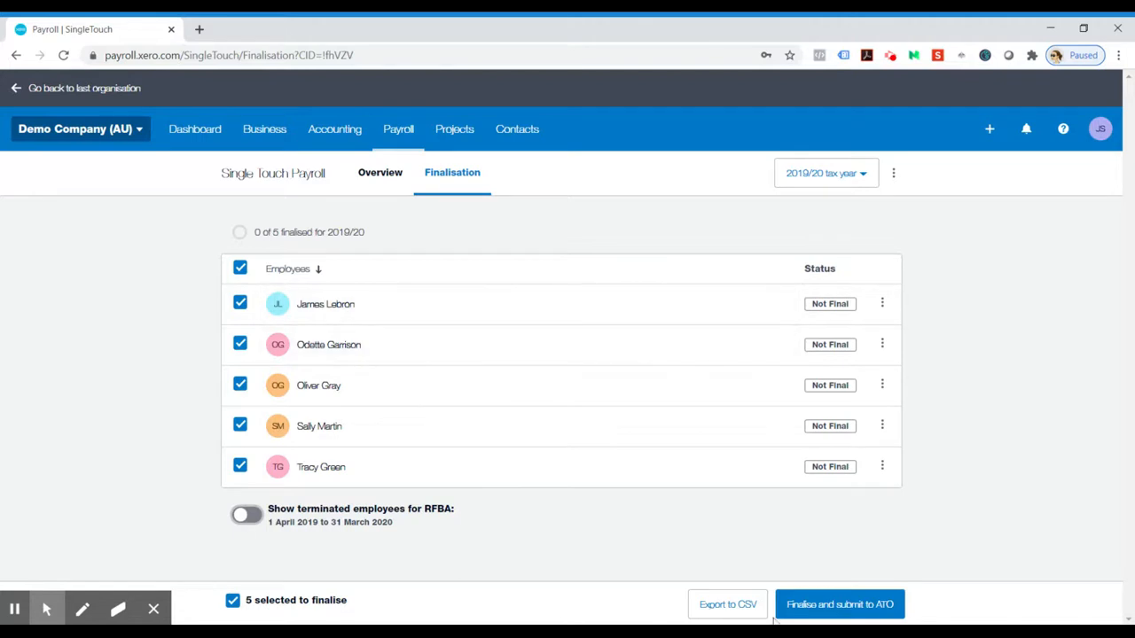
{"action": "mouse_move", "coordinate": [252, 277]}
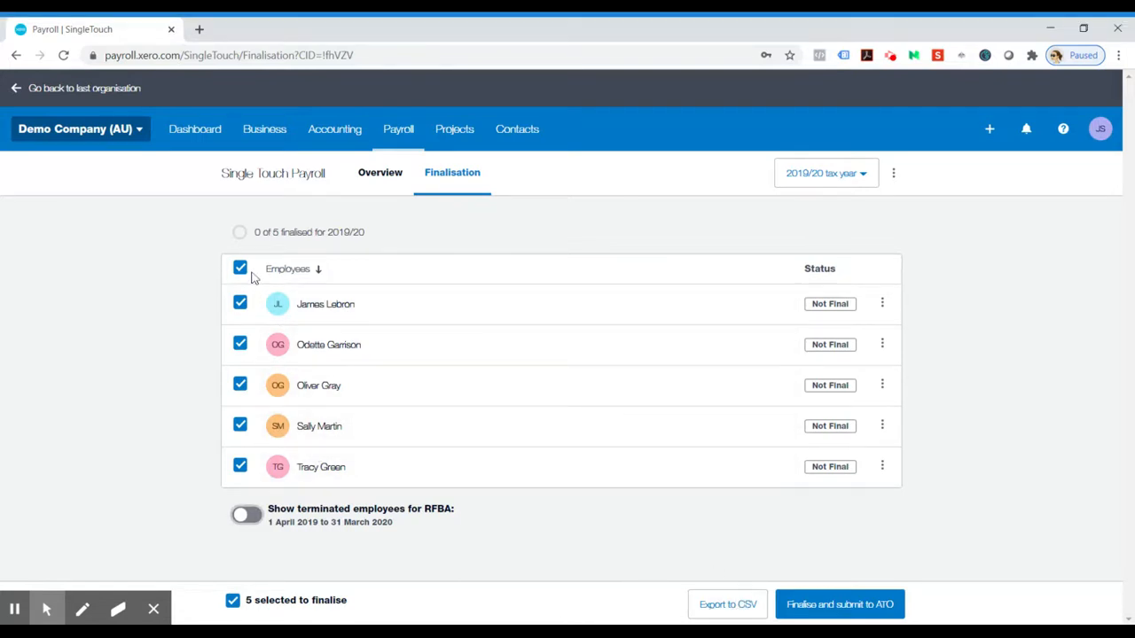
{"action": "mouse_move", "coordinate": [839, 613]}
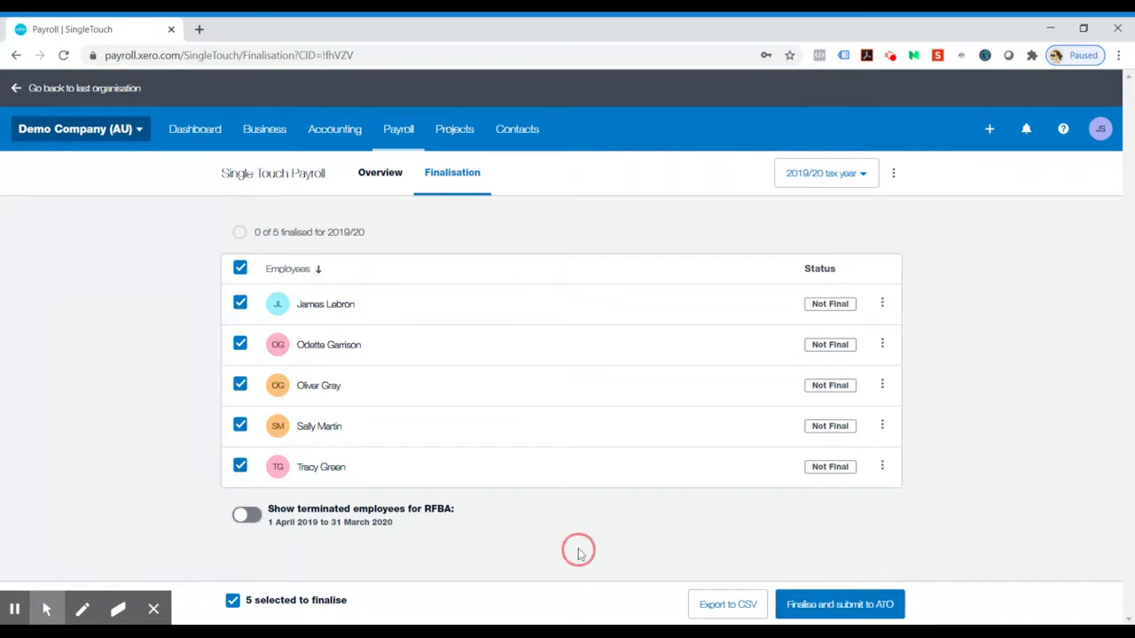
{"action": "mouse_move", "coordinate": [883, 304]}
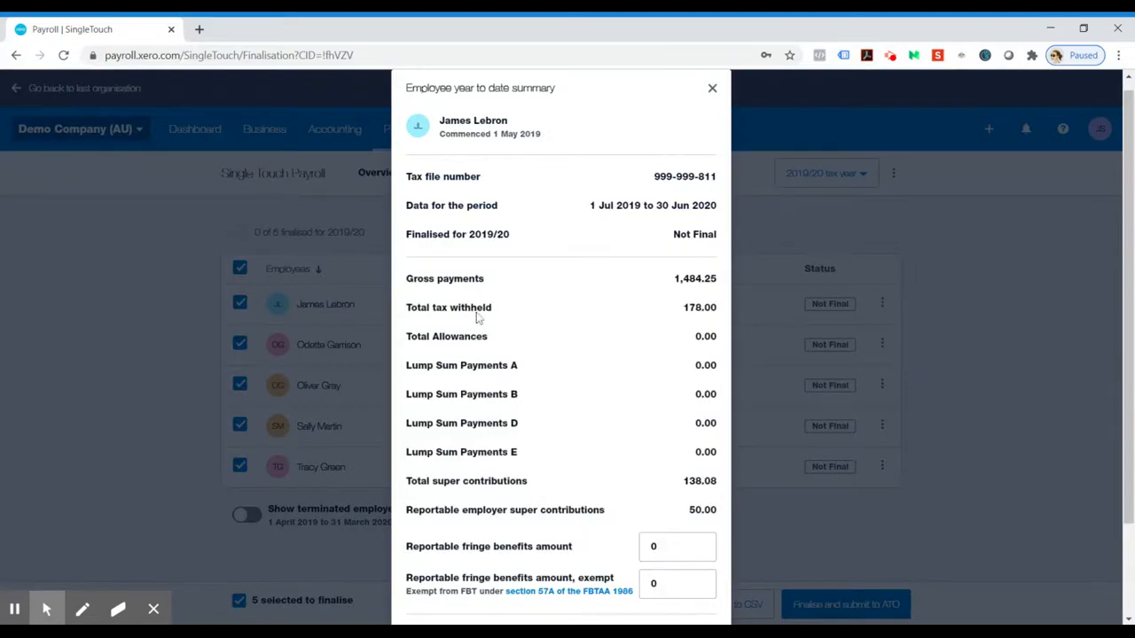
{"action": "mouse_move", "coordinate": [851, 295]}
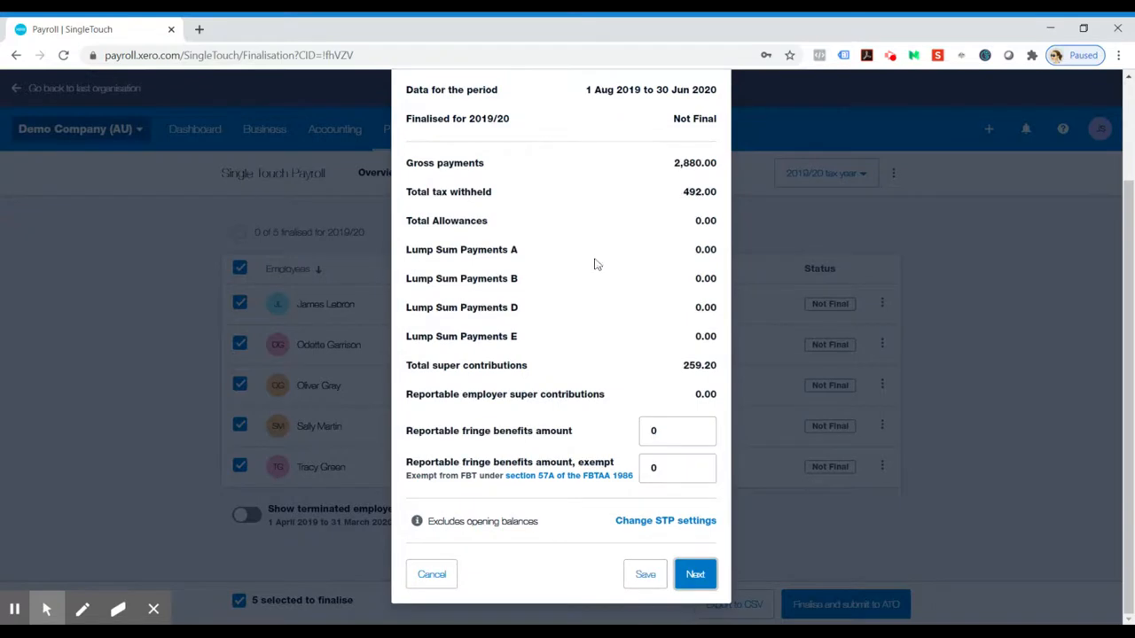
{"action": "mouse_move", "coordinate": [704, 547]}
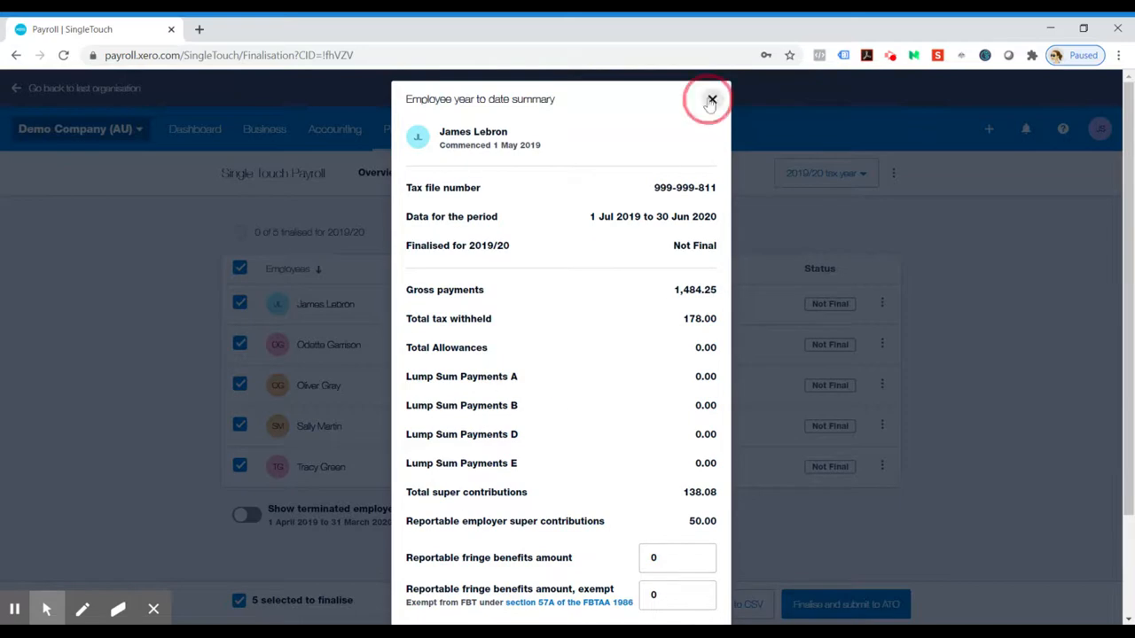
Step: Finalise and submit the five employees' 2019/20 data to the ATO with authorisation, then confirm the Pending filing in history
{"action": "left_click", "coordinate": [707, 97]}
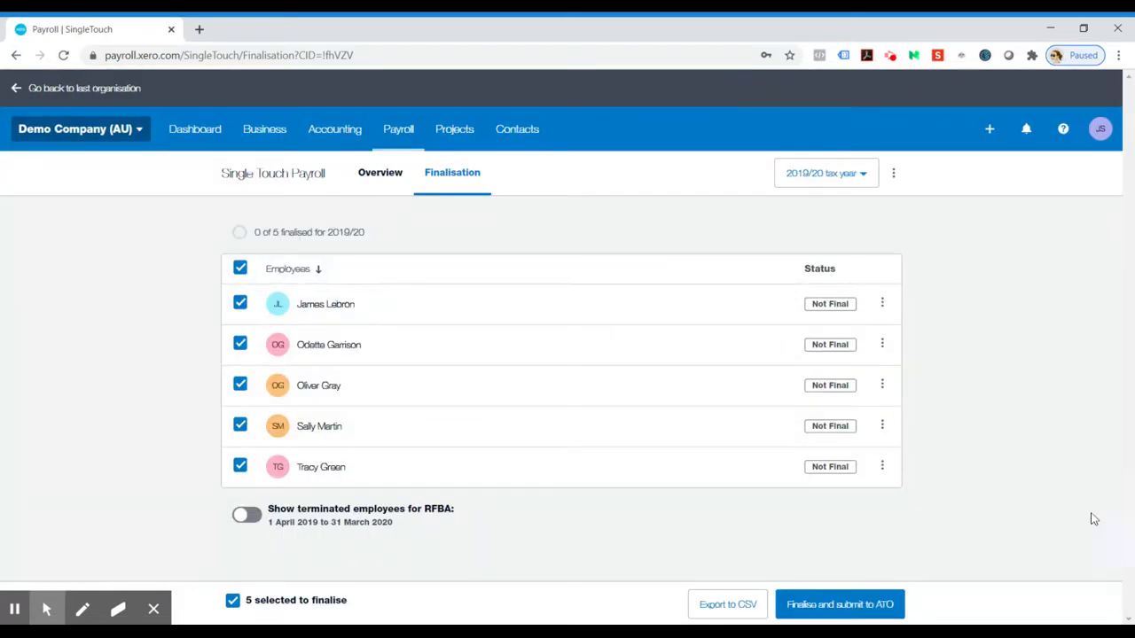
{"action": "left_click", "coordinate": [841, 603]}
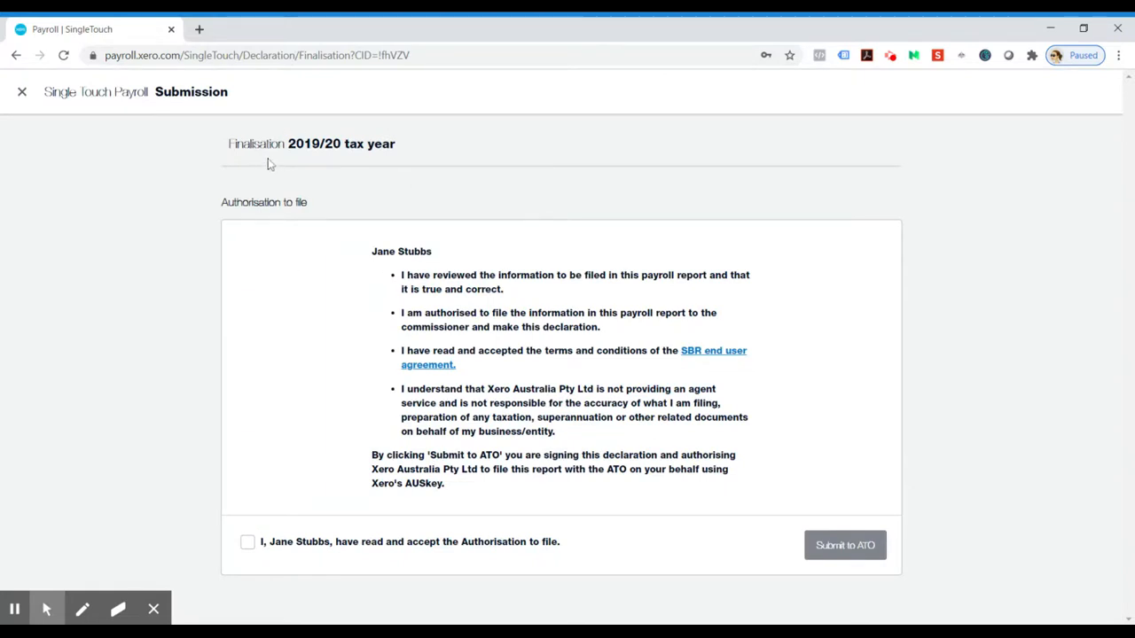
{"action": "mouse_move", "coordinate": [284, 533]}
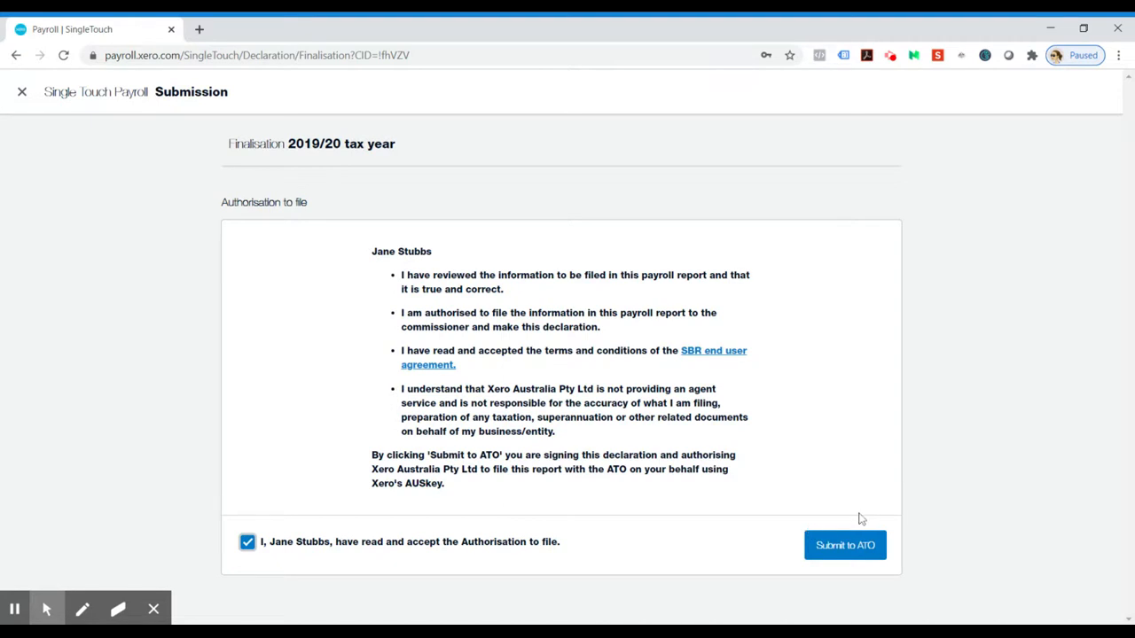
{"action": "left_click", "coordinate": [844, 544]}
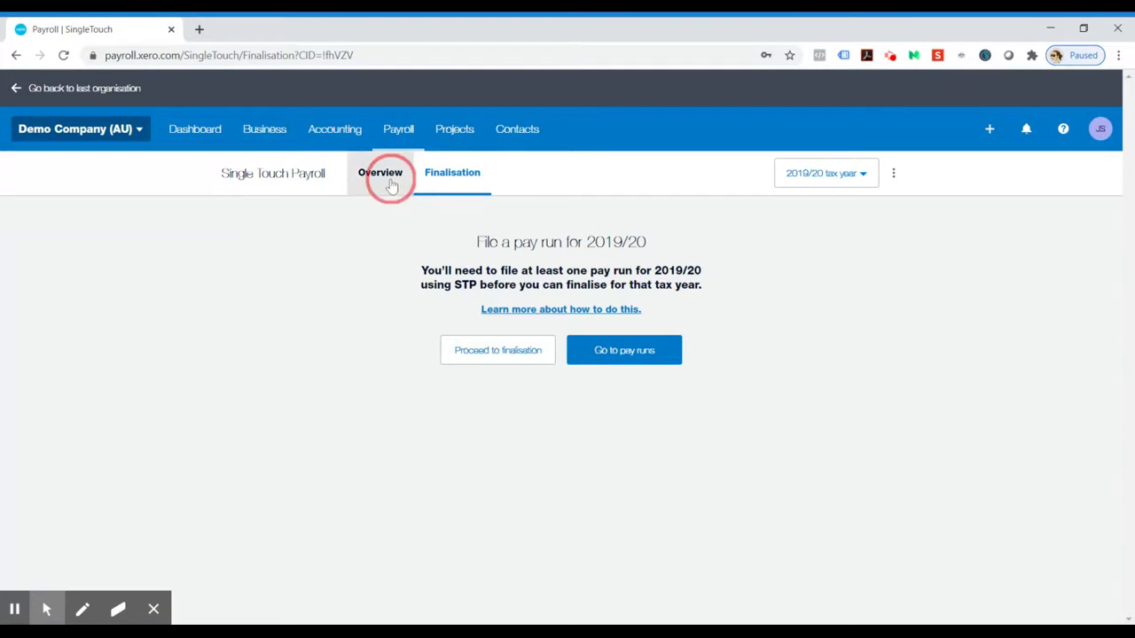
{"action": "left_click", "coordinate": [380, 173]}
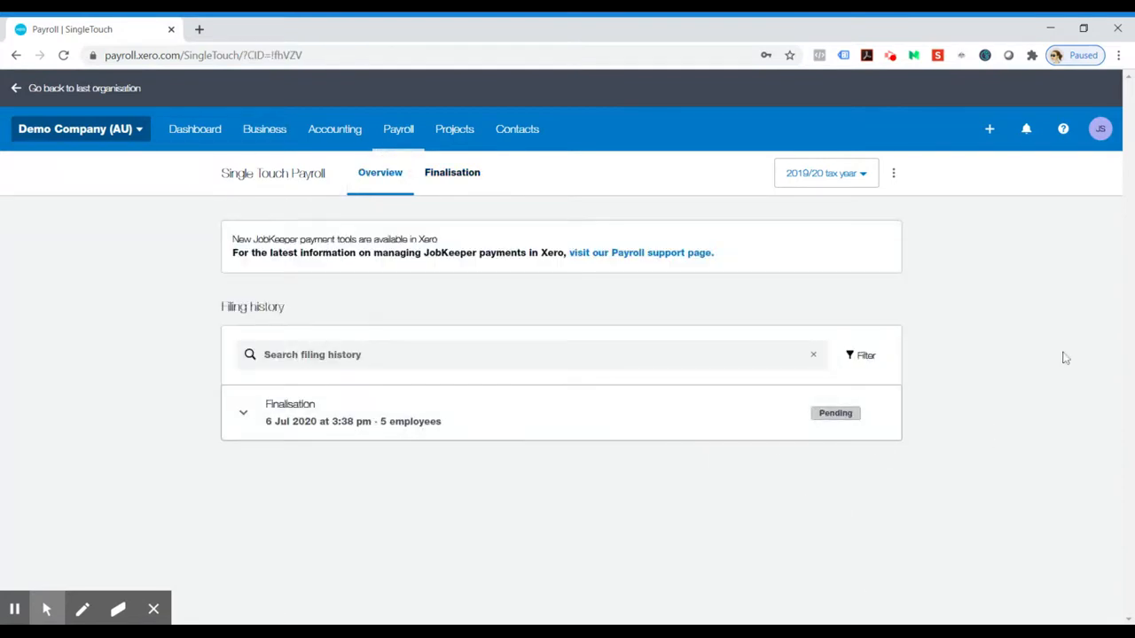